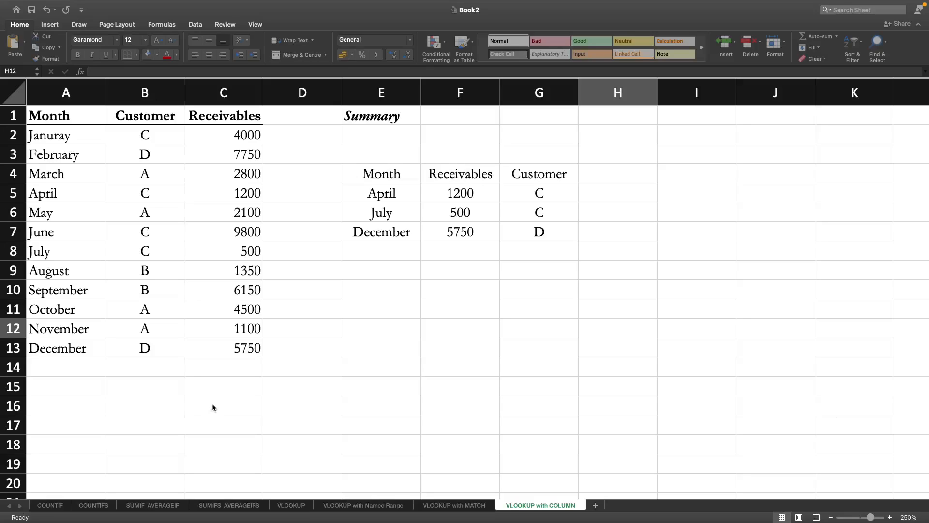
pyautogui.moveTo(351, 437)
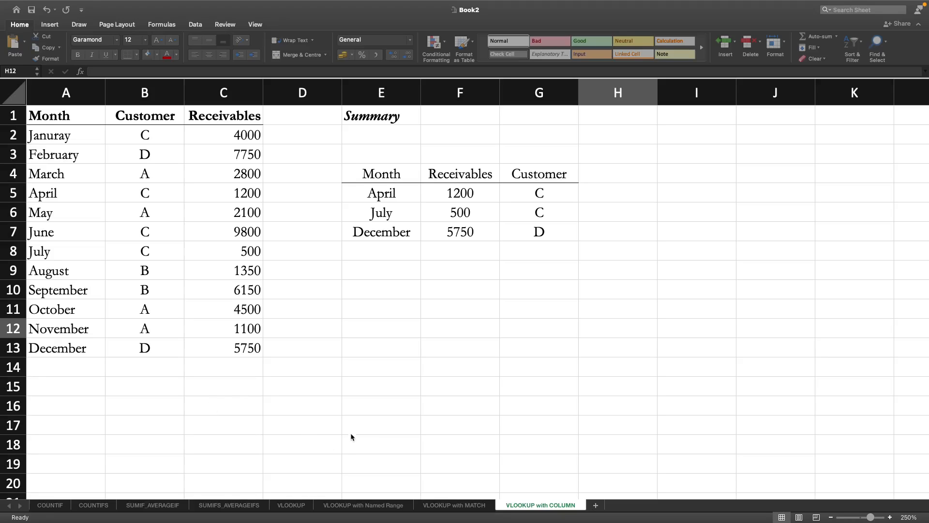
pyautogui.moveTo(367, 424)
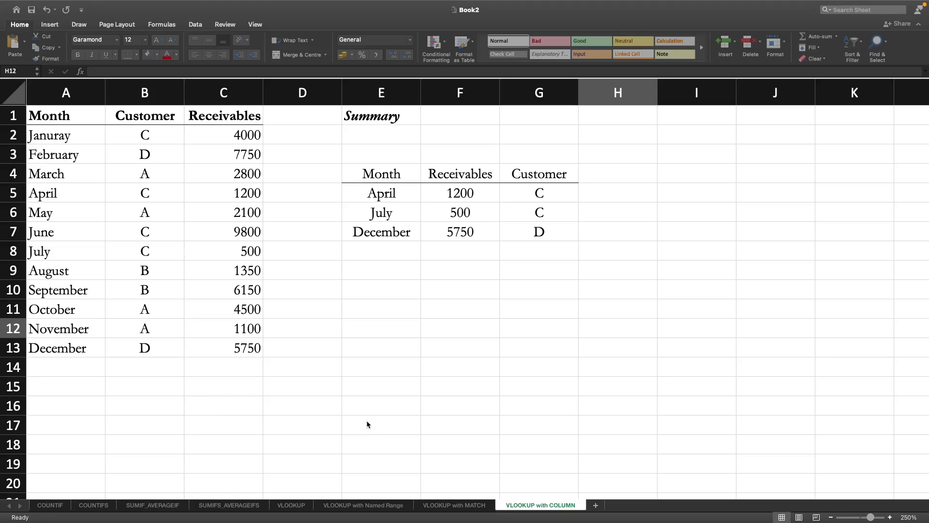
pyautogui.moveTo(371, 256)
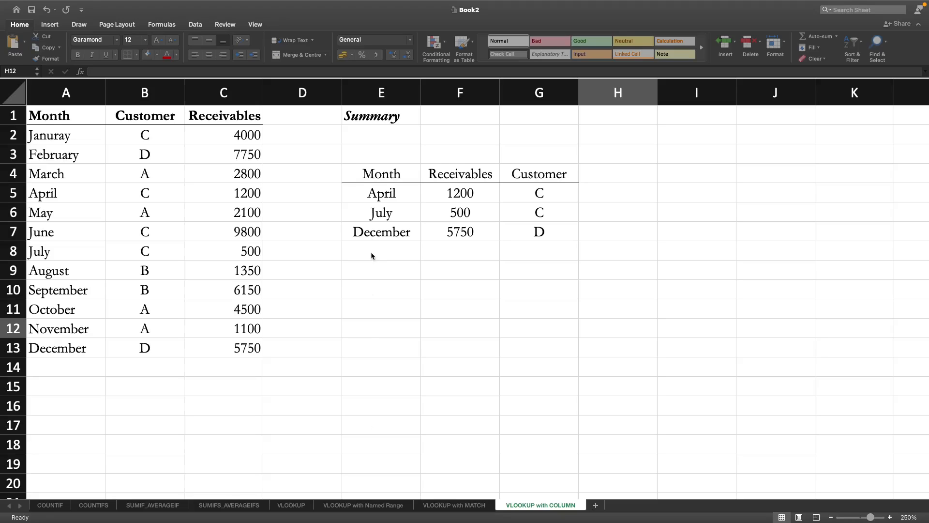
pyautogui.moveTo(500, 386)
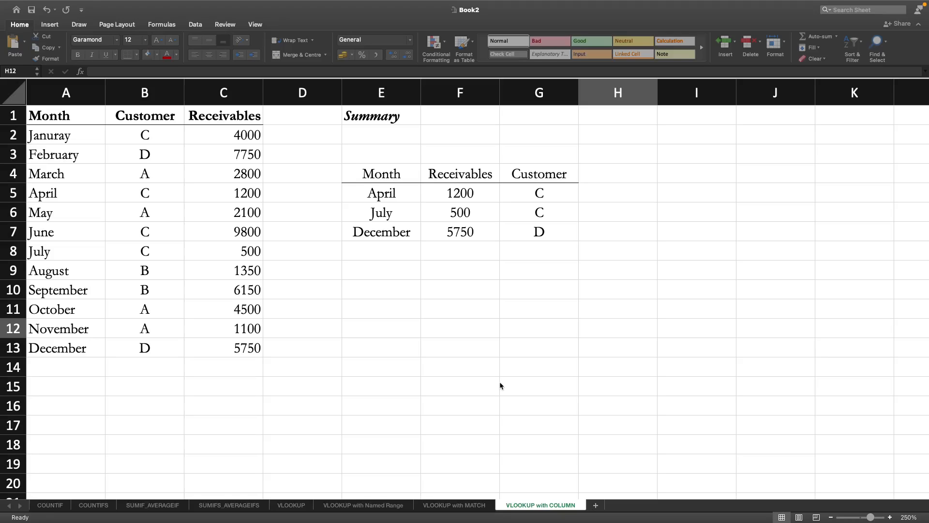
pyautogui.moveTo(526, 356)
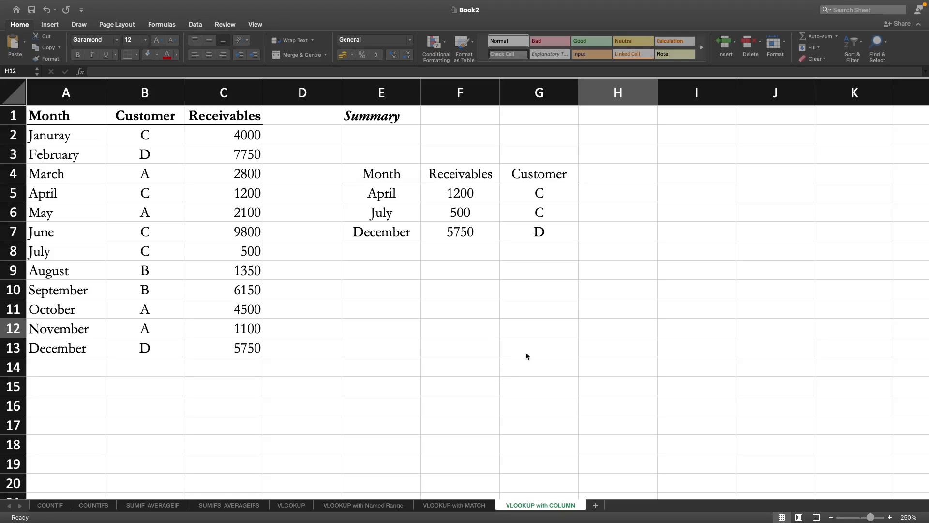
pyautogui.moveTo(494, 386)
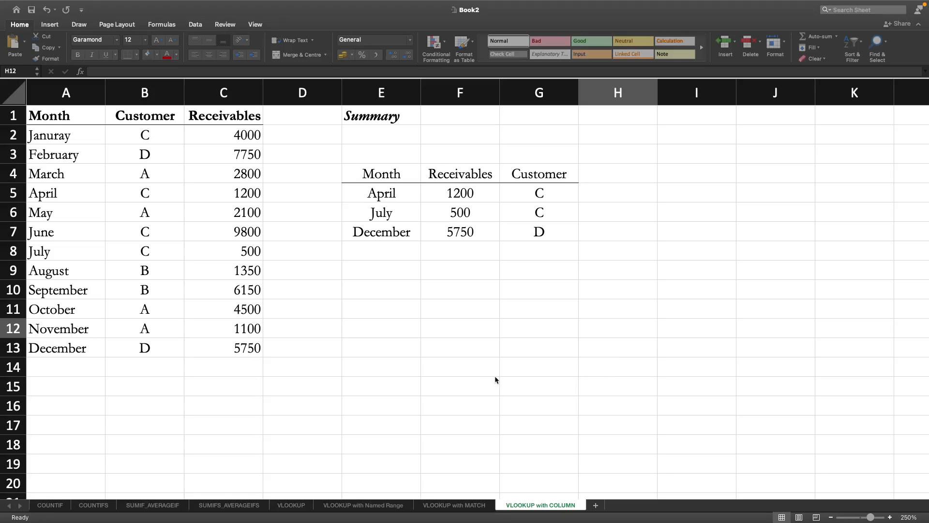
pyautogui.moveTo(520, 285)
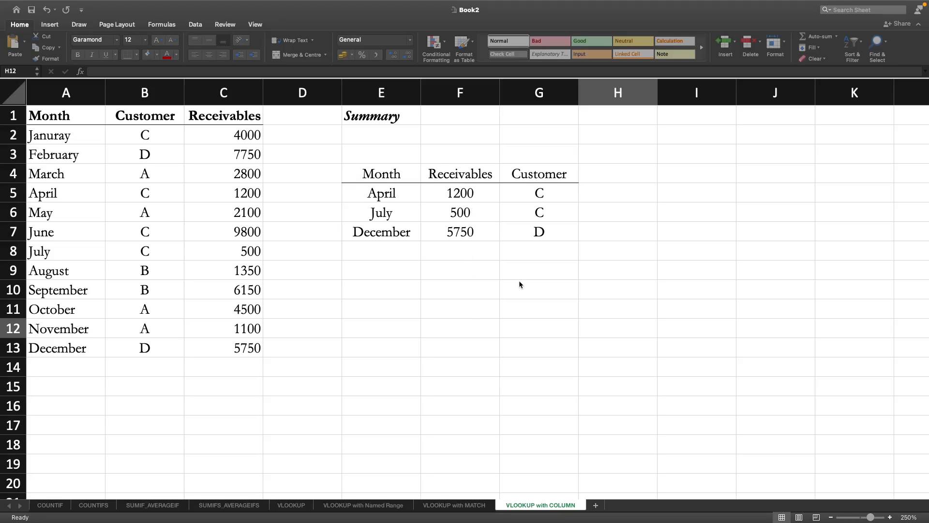
# Inspect the April receivables lookup formula in F5.
pyautogui.click(618, 327)
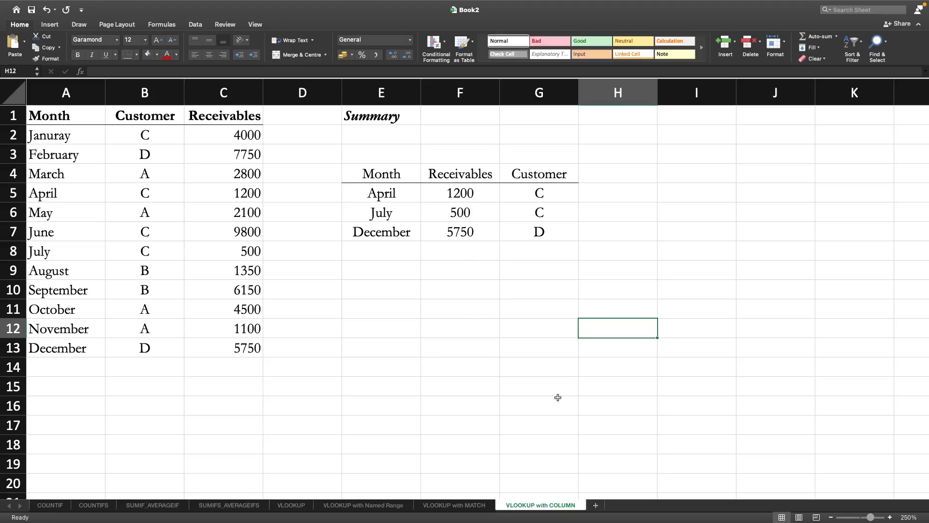
pyautogui.click(459, 193)
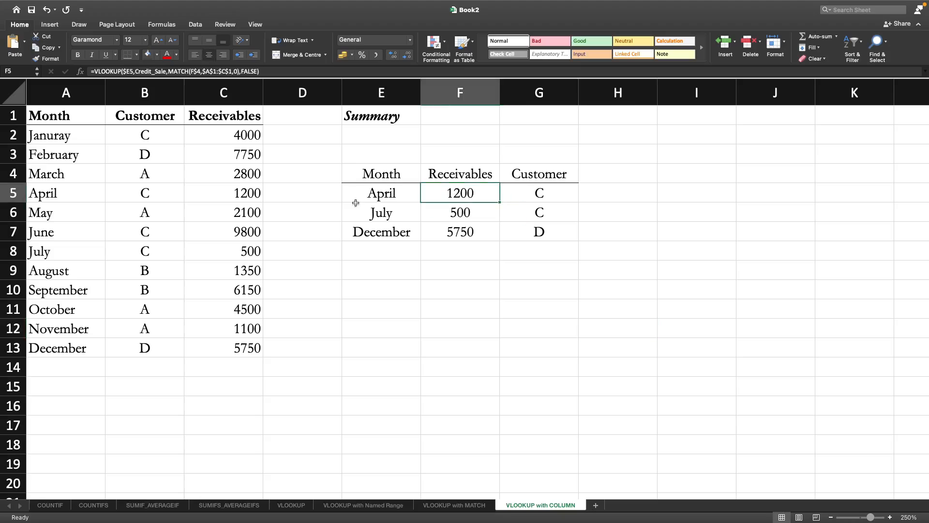
pyautogui.moveTo(527, 259)
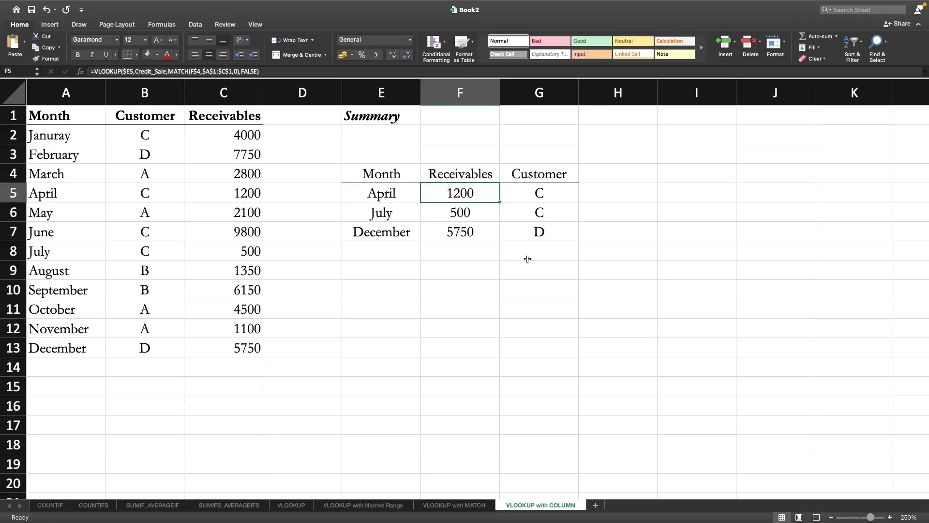
pyautogui.moveTo(524, 337)
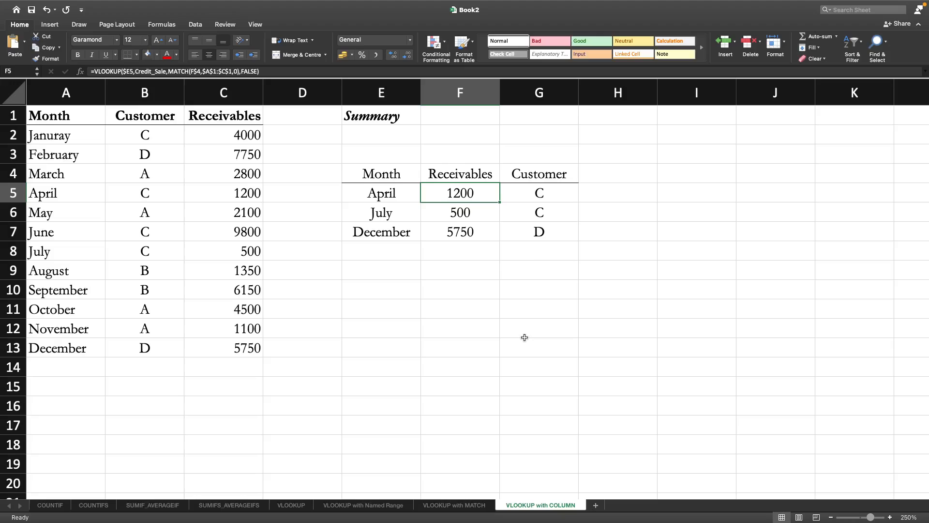
pyautogui.moveTo(523, 326)
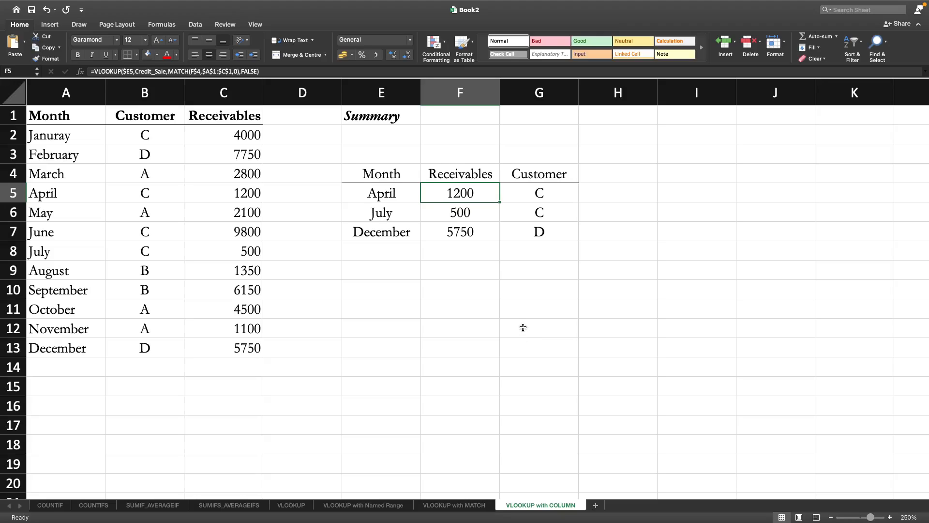
pyautogui.click(538, 309)
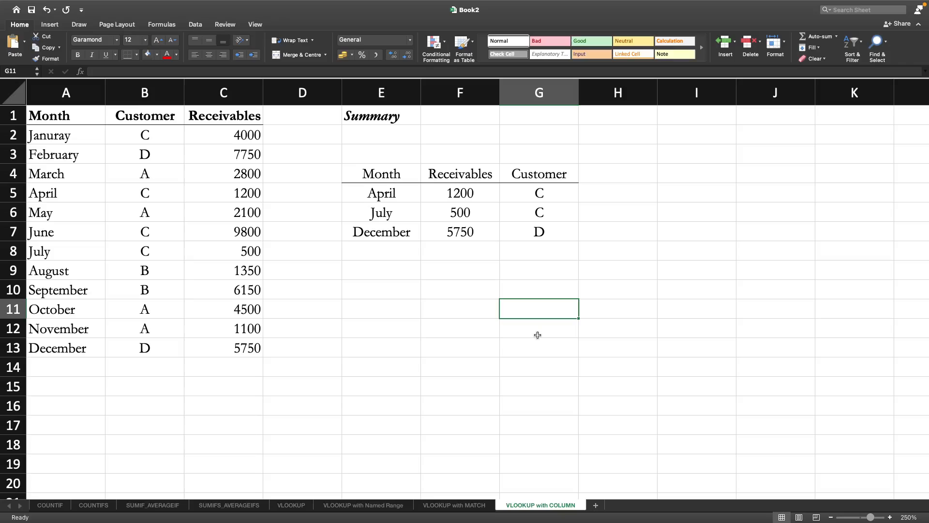
pyautogui.click(460, 193)
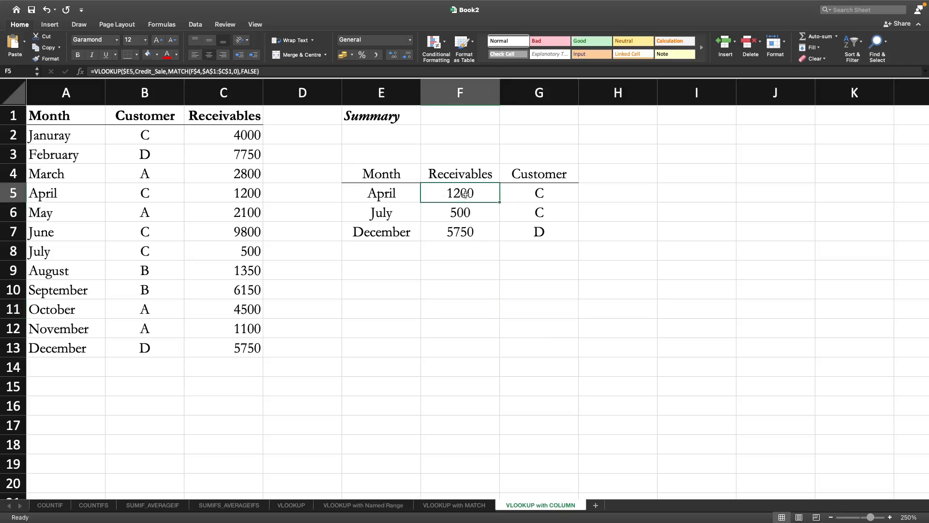
pyautogui.moveTo(289, 153)
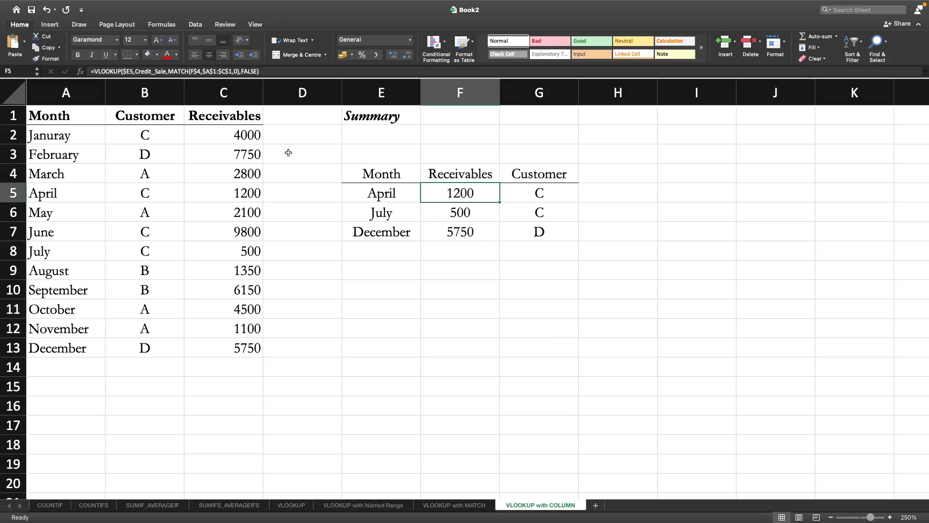
pyautogui.moveTo(349, 187)
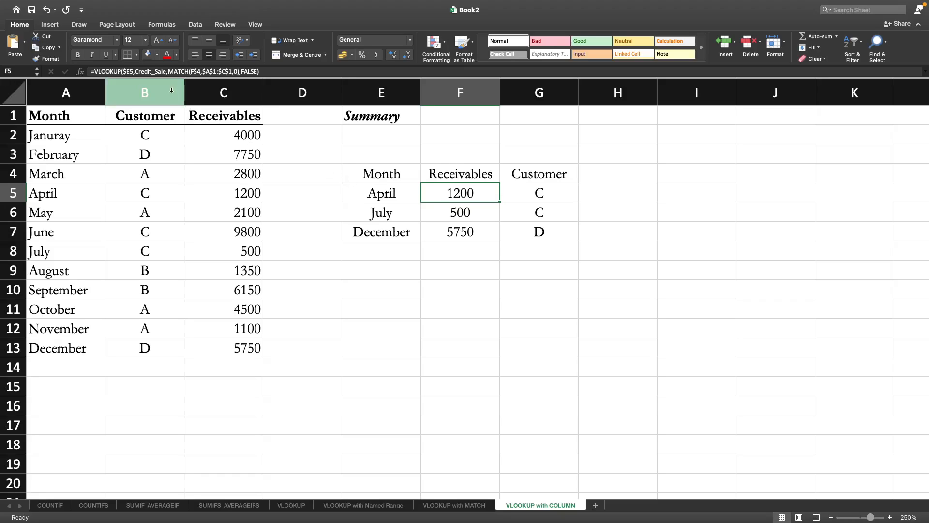
# Delete the MATCH column-index argument in F5 and begin typing COLUMN.
pyautogui.doubleClick(459, 193)
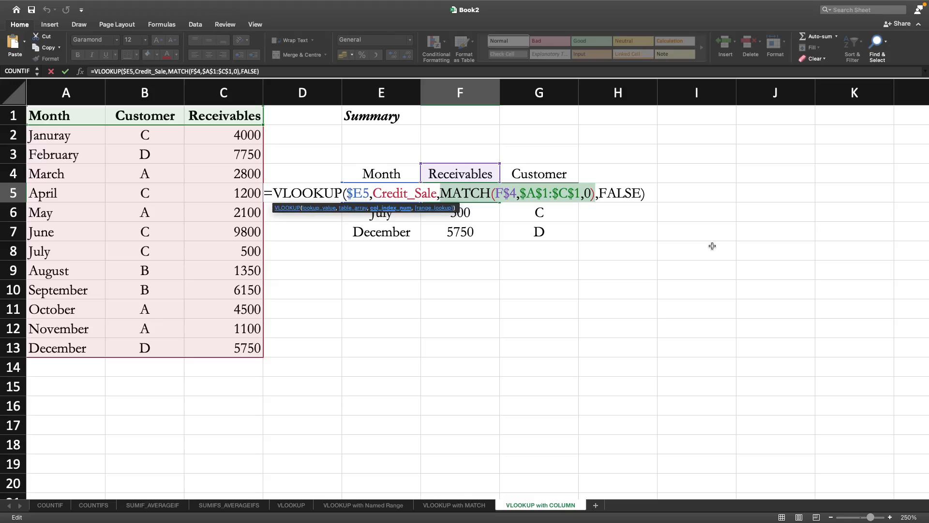
pyautogui.press('Delete')
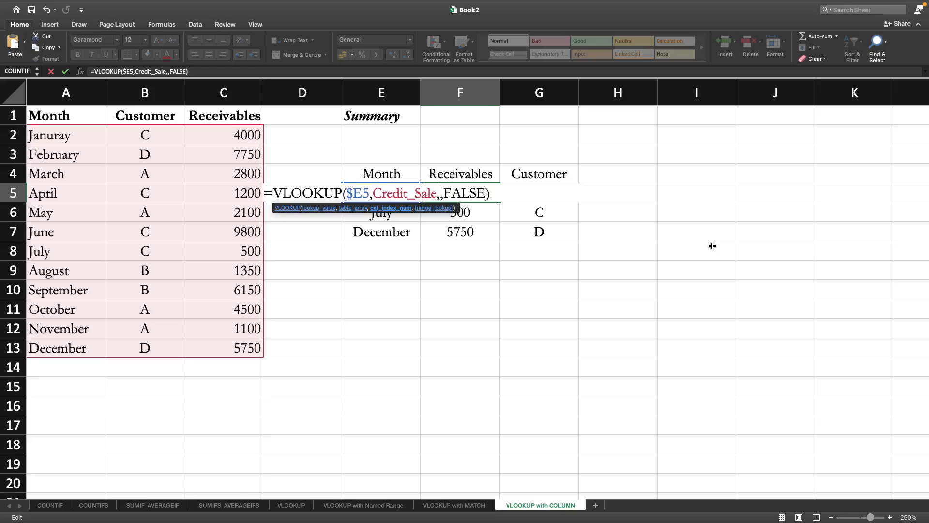
pyautogui.moveTo(723, 249)
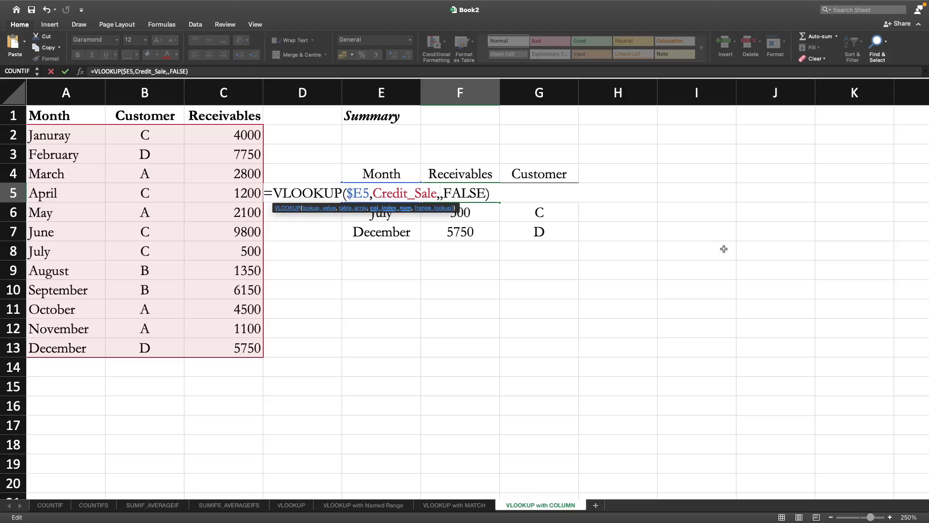
pyautogui.write('column(')
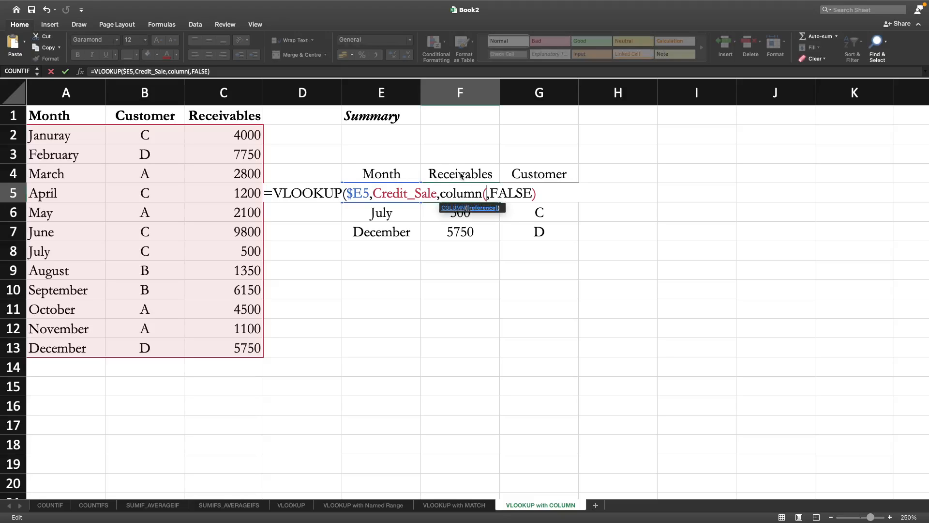
# Insert the Receivables header F4 as the COLUMN function's reference.
pyautogui.click(460, 173)
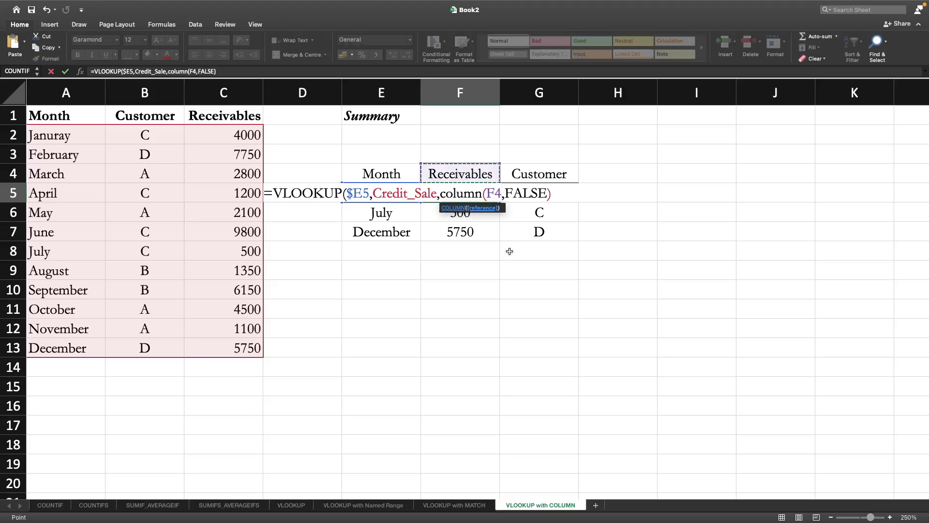
pyautogui.moveTo(511, 237)
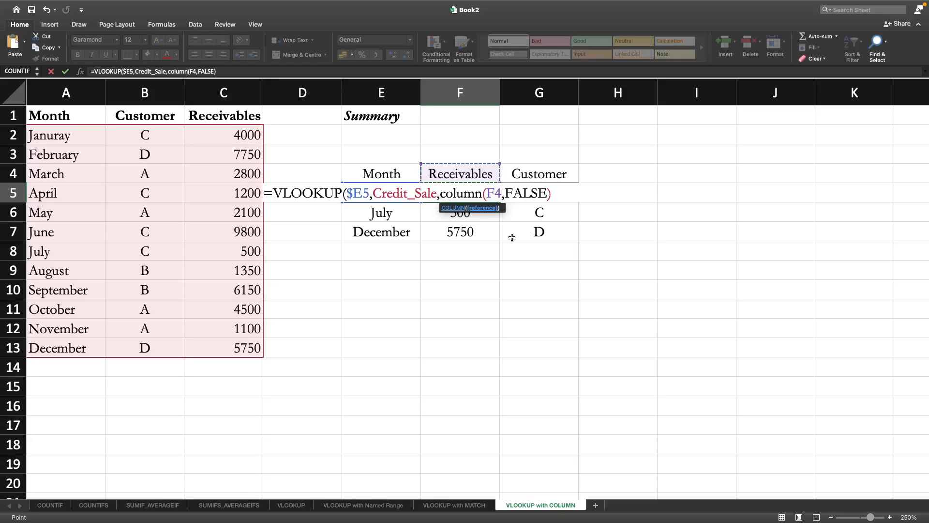
pyautogui.moveTo(517, 238)
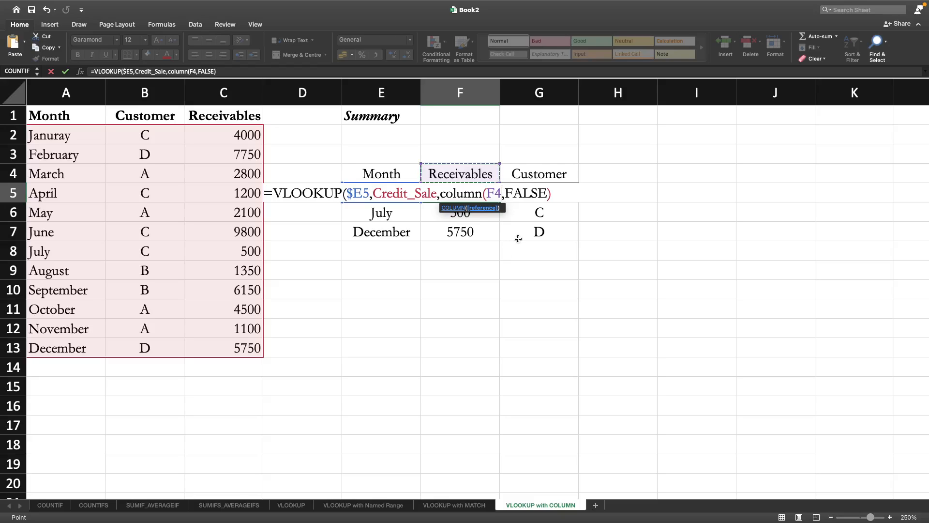
pyautogui.moveTo(460, 174)
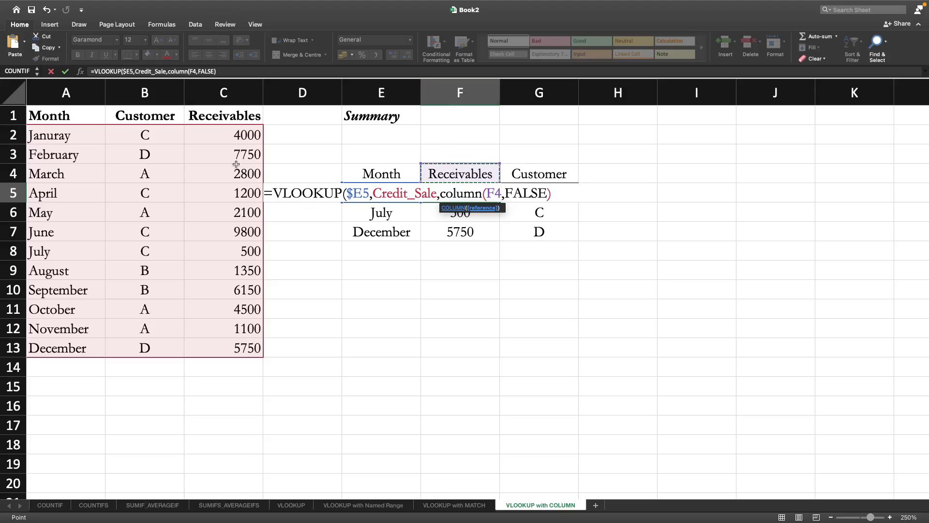
pyautogui.moveTo(109, 172)
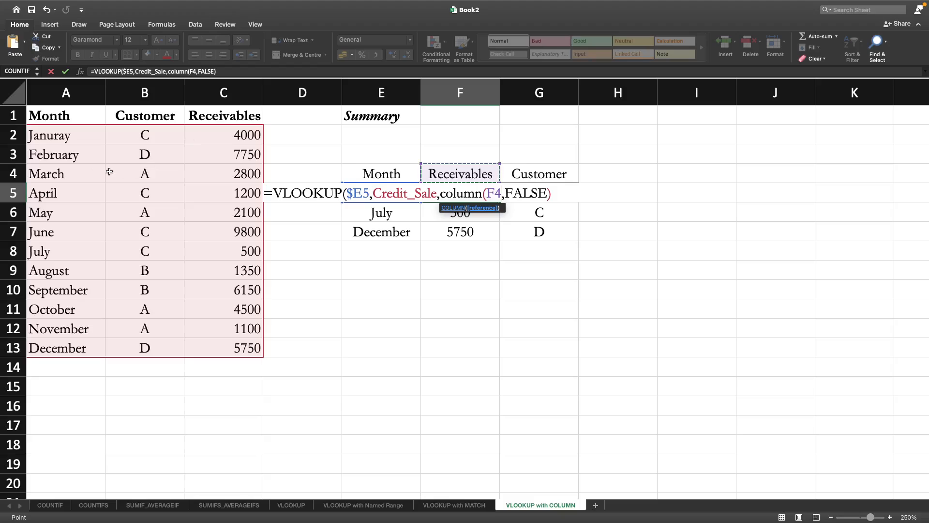
pyautogui.moveTo(203, 244)
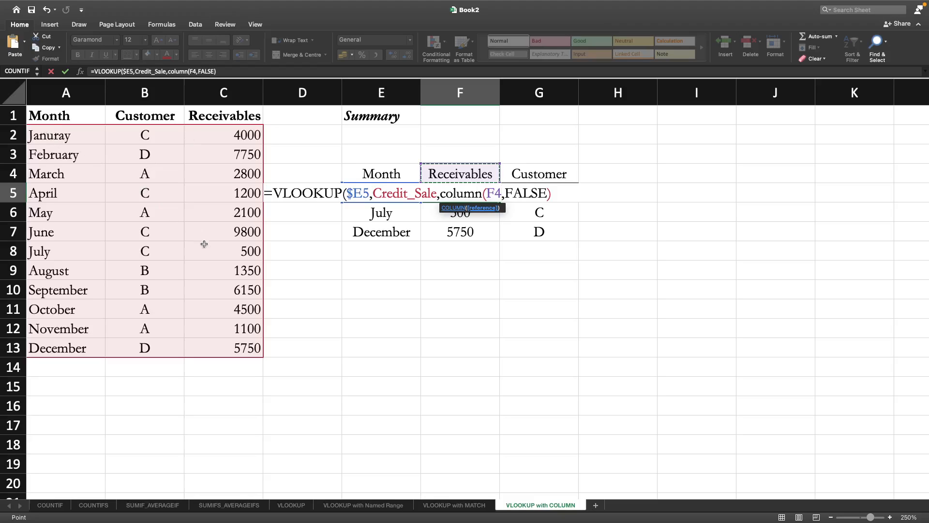
pyautogui.moveTo(299, 261)
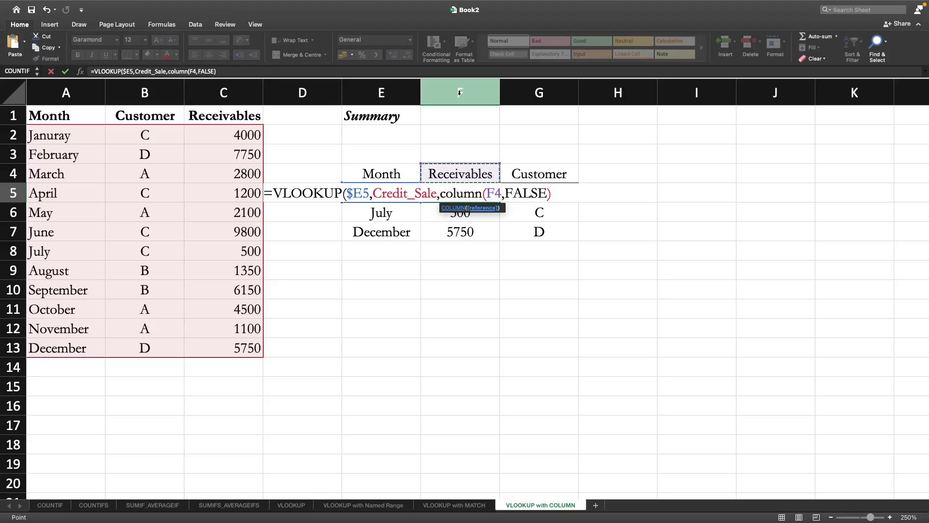
# Finish F5 as VLOOKUP($E5,Credit_Sale,COLUMN(F4)-3,FALSE), returning April's receivables 1200.
pyautogui.write(')')
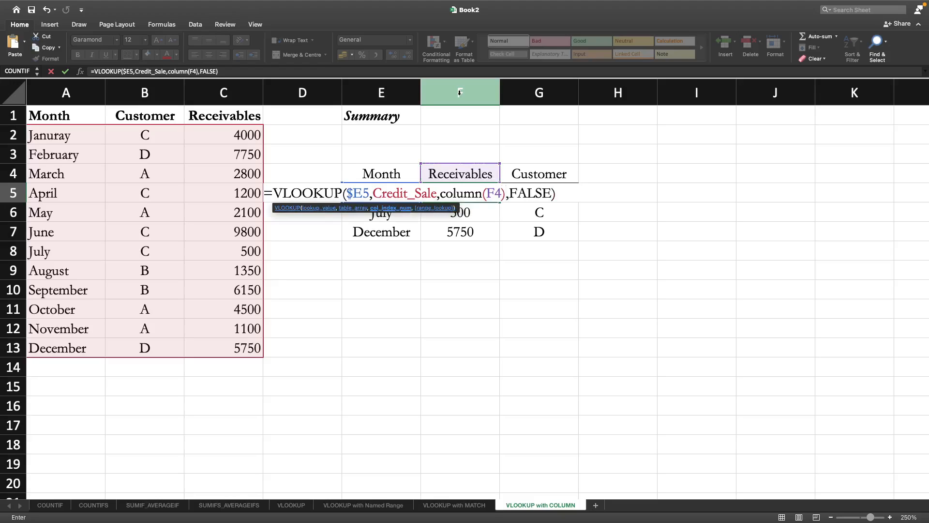
pyautogui.write('-')
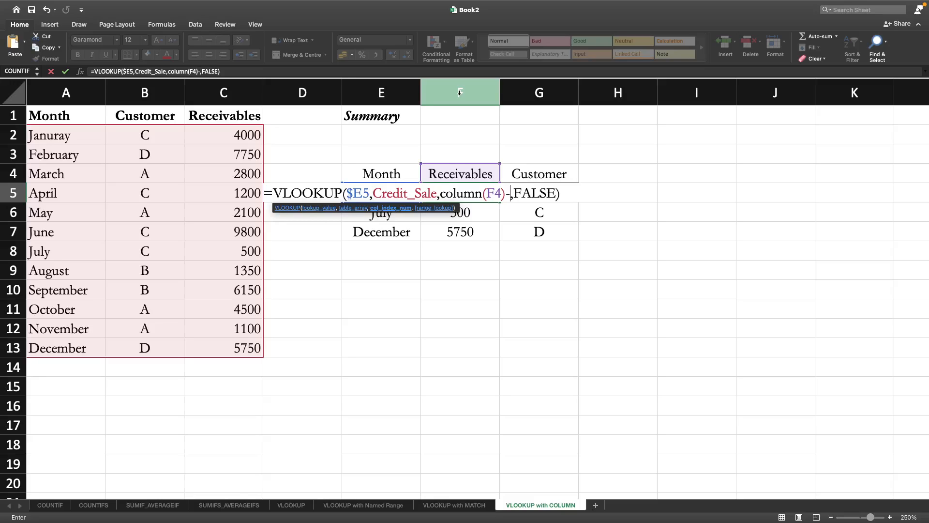
pyautogui.write('3')
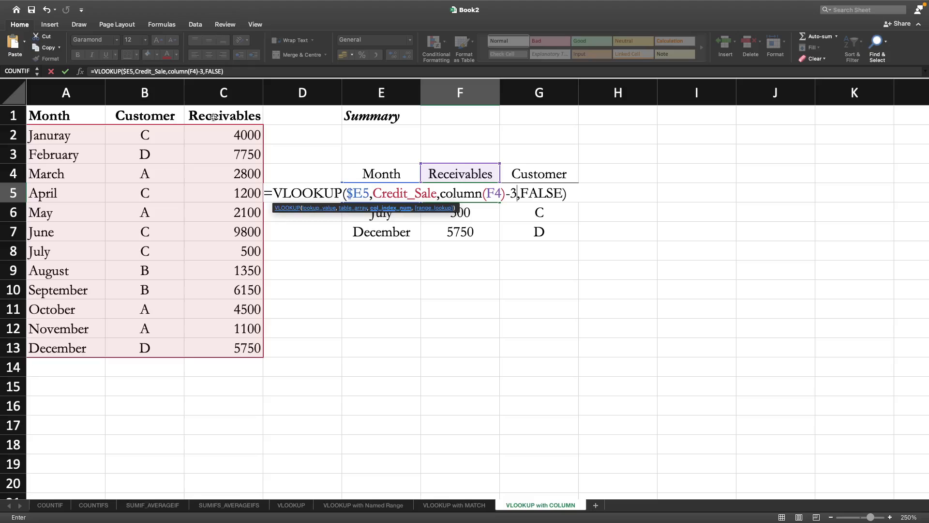
pyautogui.press('Return')
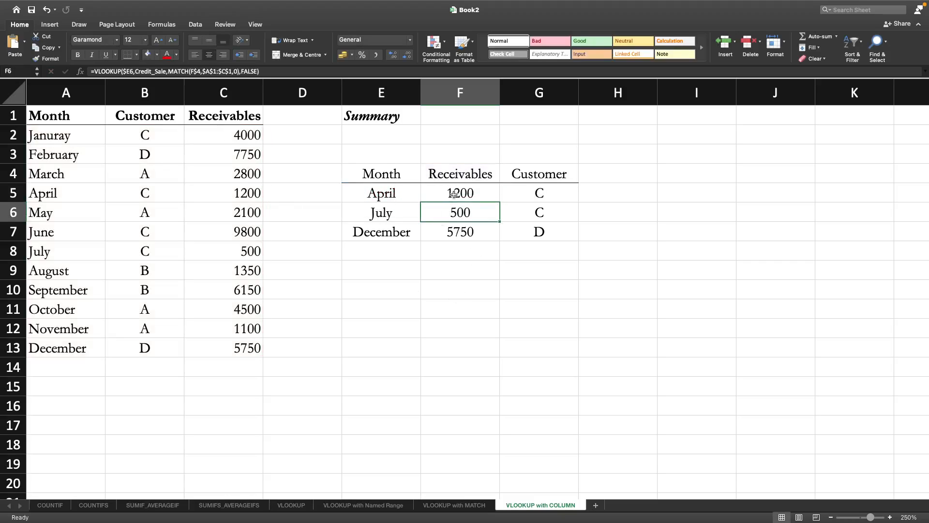
# Select F5's receivables formula to copy it across into G5.
pyautogui.click(459, 193)
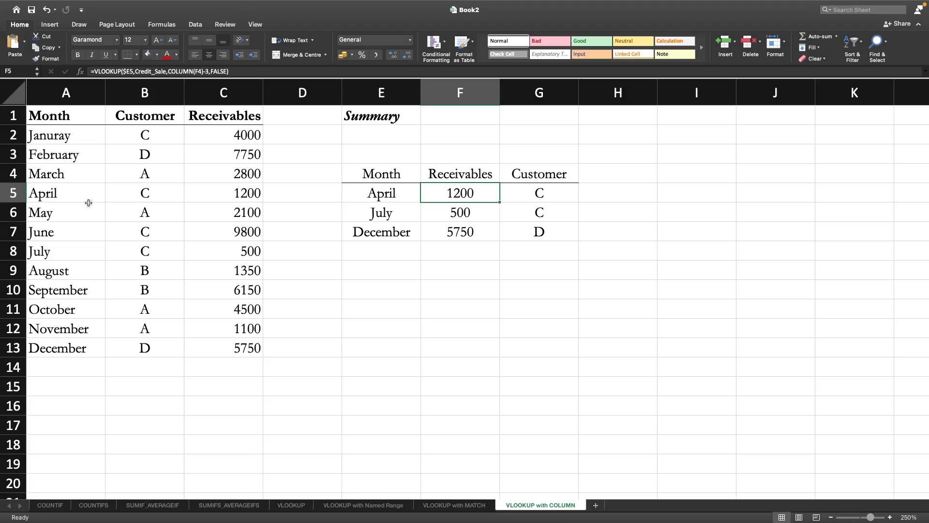
pyautogui.moveTo(501, 271)
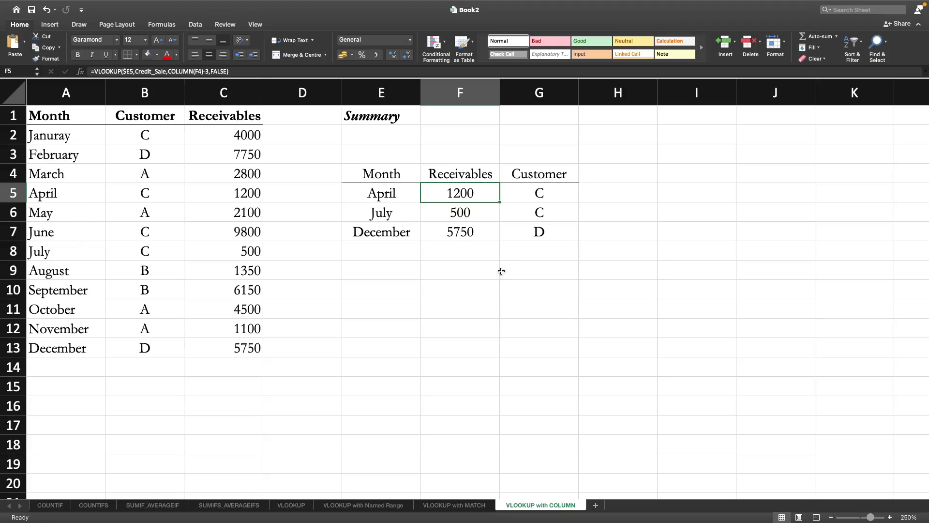
pyautogui.moveTo(501, 203)
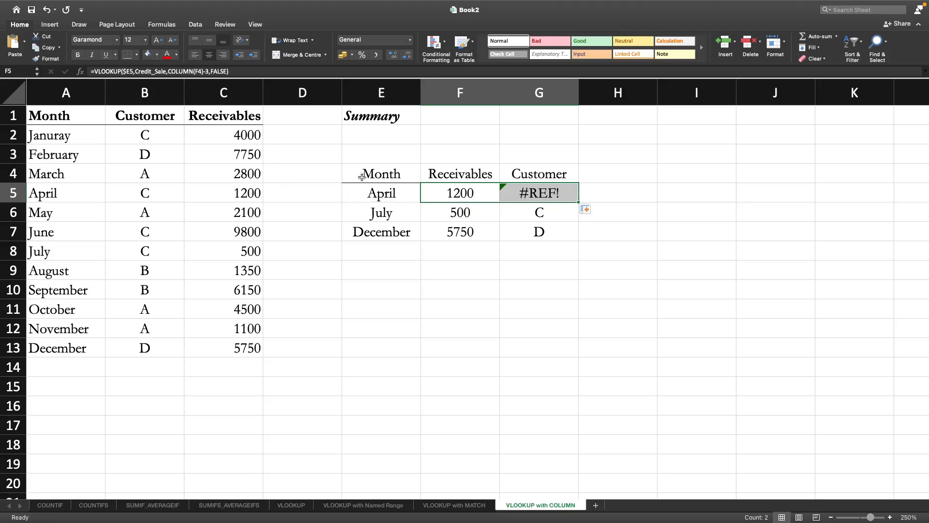
pyautogui.moveTo(461, 177)
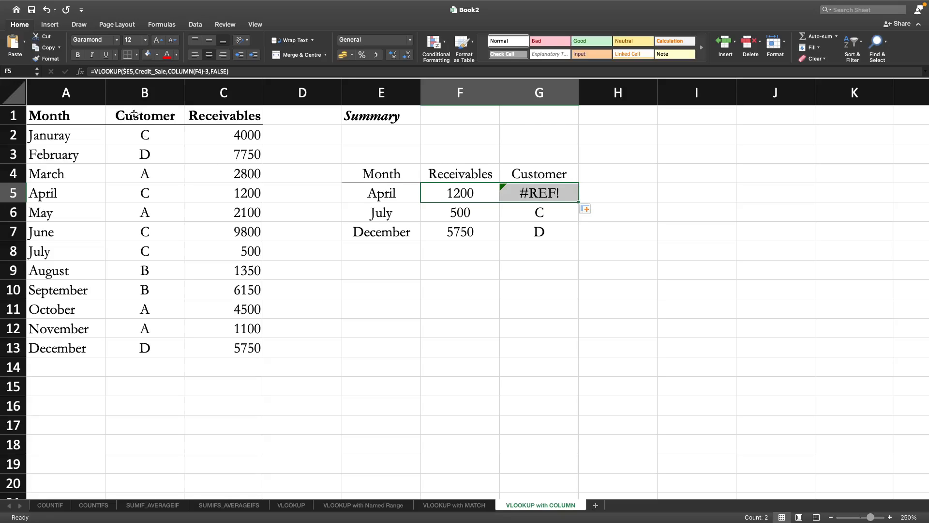
# Reorder the summary headings: Customer in F4, Receivables copied from C1 into G4.
pyautogui.click(145, 115)
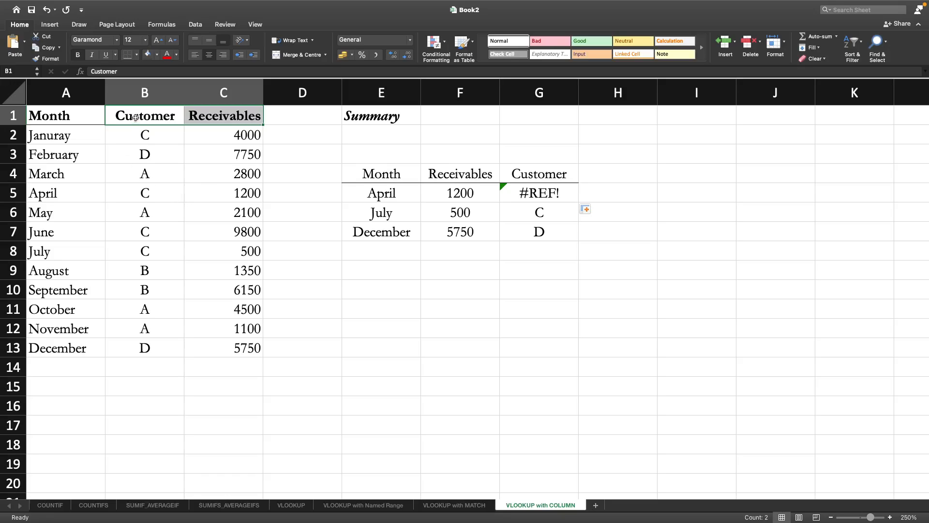
pyautogui.click(538, 174)
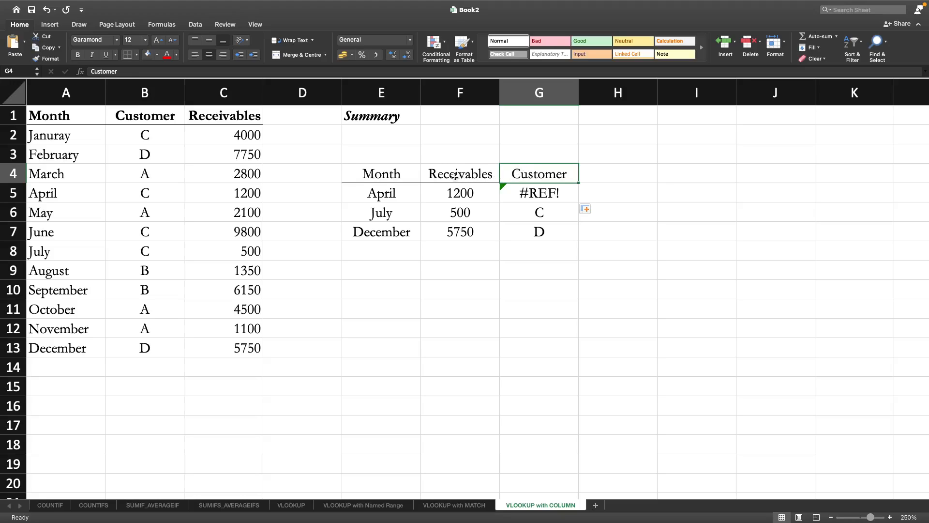
pyautogui.click(459, 173)
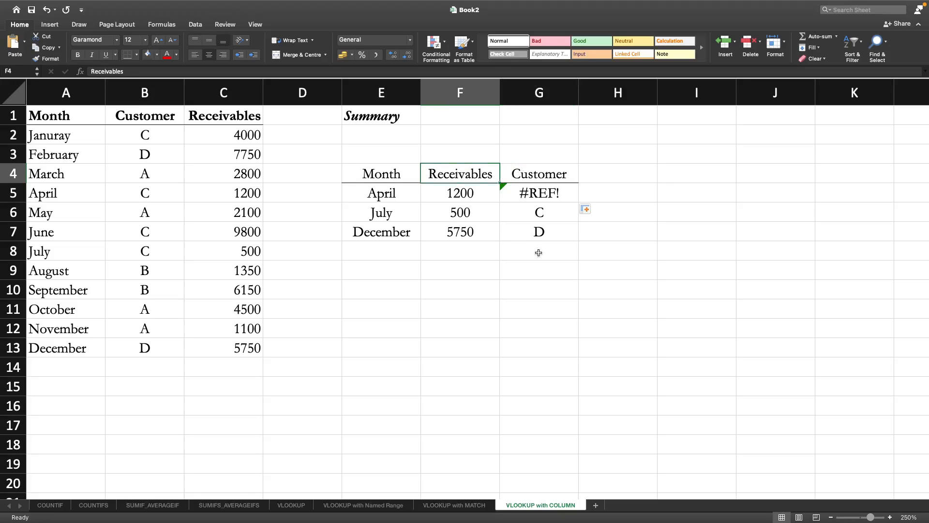
pyautogui.moveTo(774, 199)
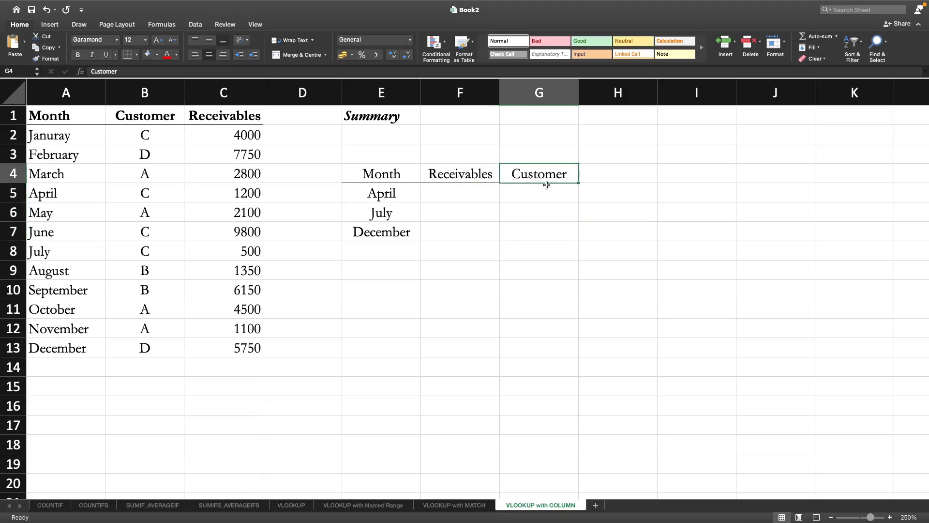
pyautogui.click(460, 174)
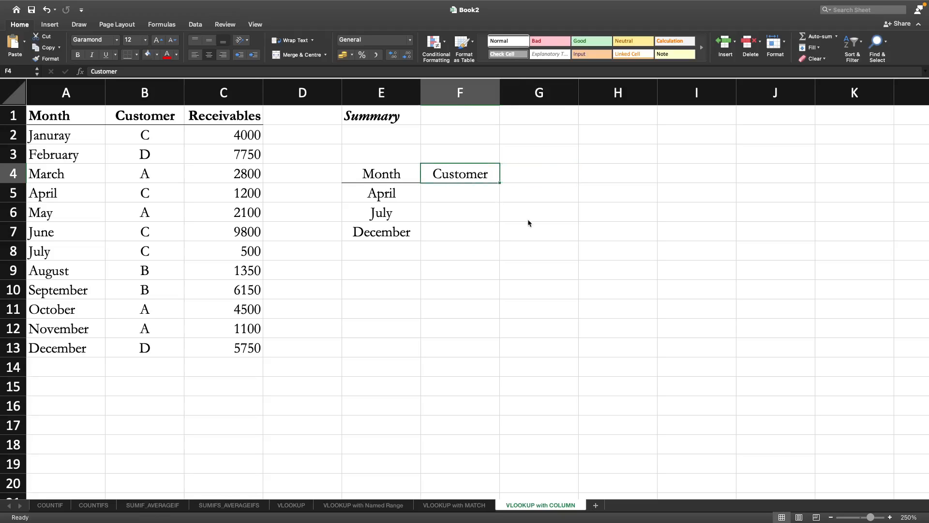
pyautogui.click(539, 174)
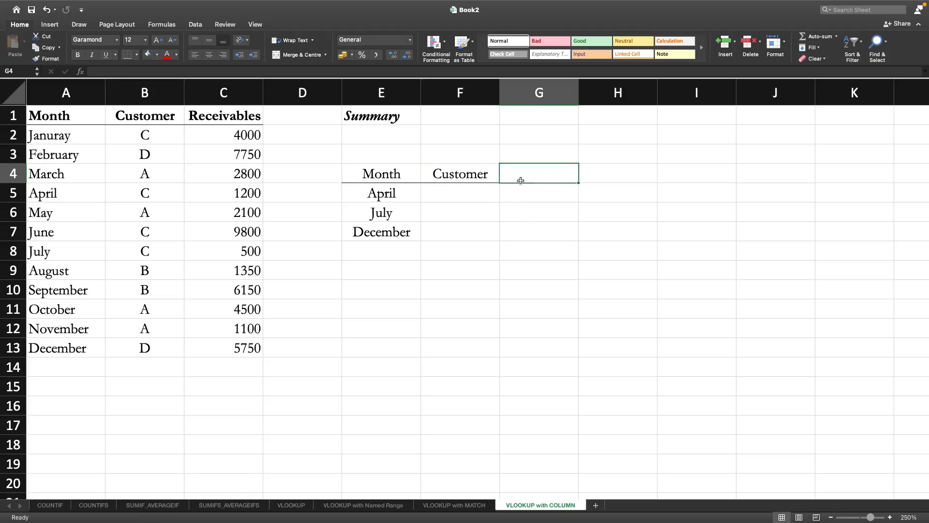
pyautogui.click(223, 115)
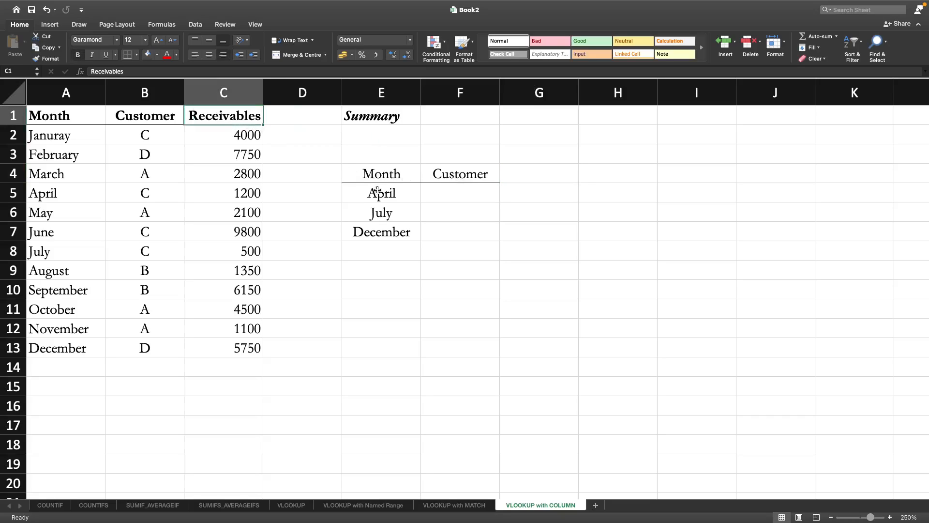
pyautogui.click(538, 174)
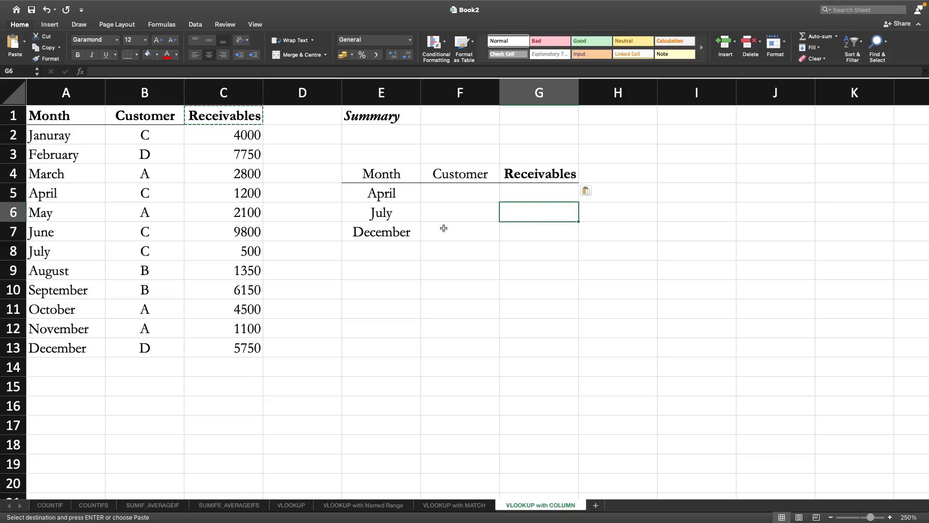
pyautogui.moveTo(480, 200)
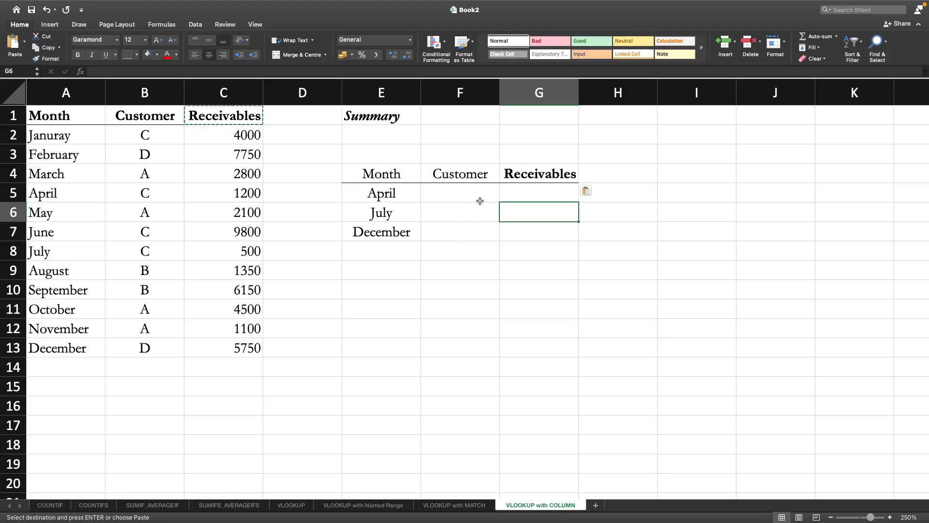
pyautogui.moveTo(504, 311)
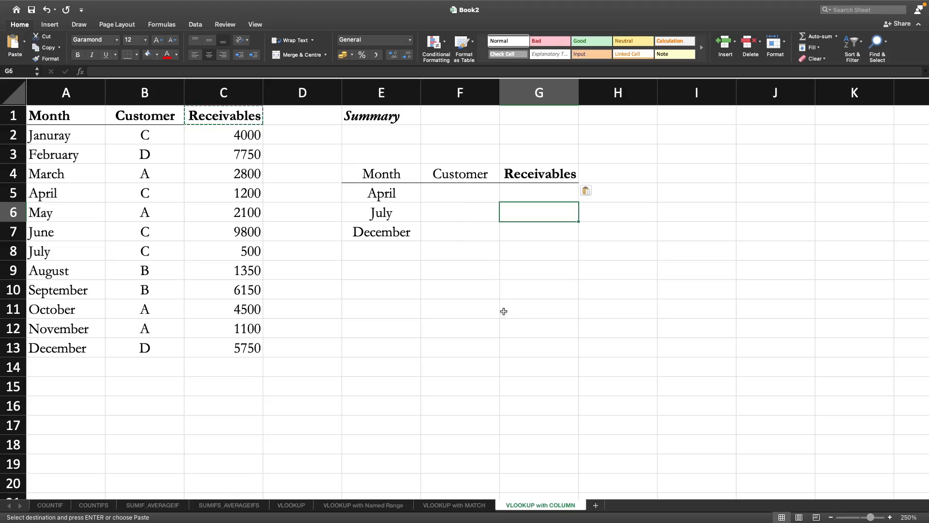
# Format-paint F4's plain style onto the Receivables heading in G4.
pyautogui.click(459, 174)
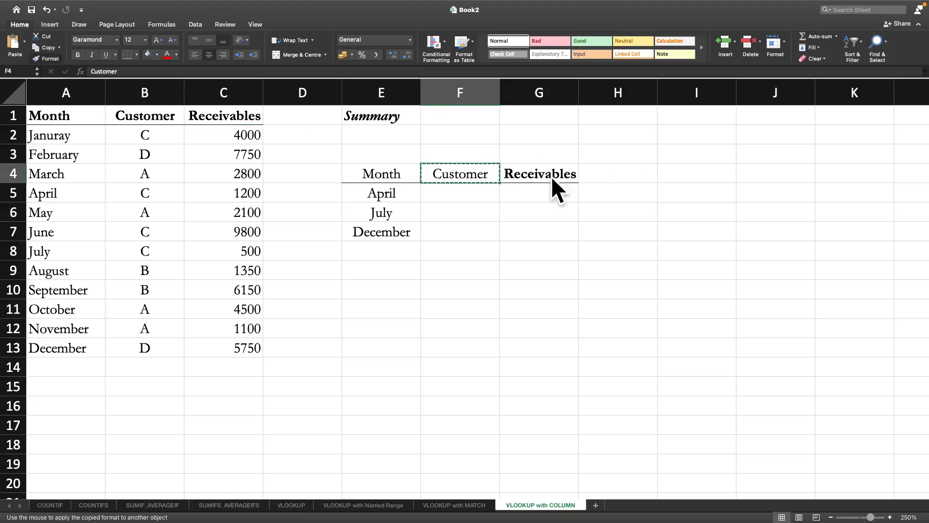
pyautogui.click(617, 250)
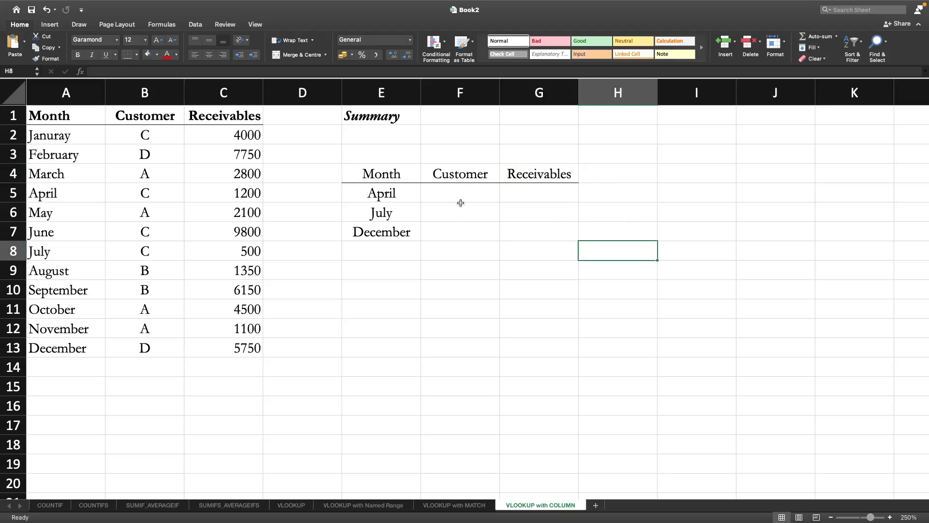
pyautogui.click(460, 193)
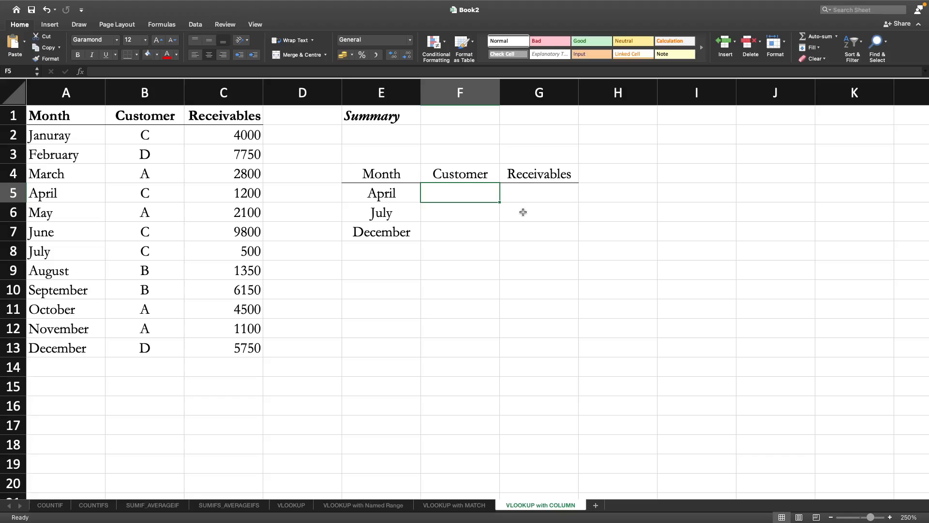
# Start F5's formula as =VLOOKUP($E5,Credit_Sale, removing the stray sheet prefix.
pyautogui.write('=')
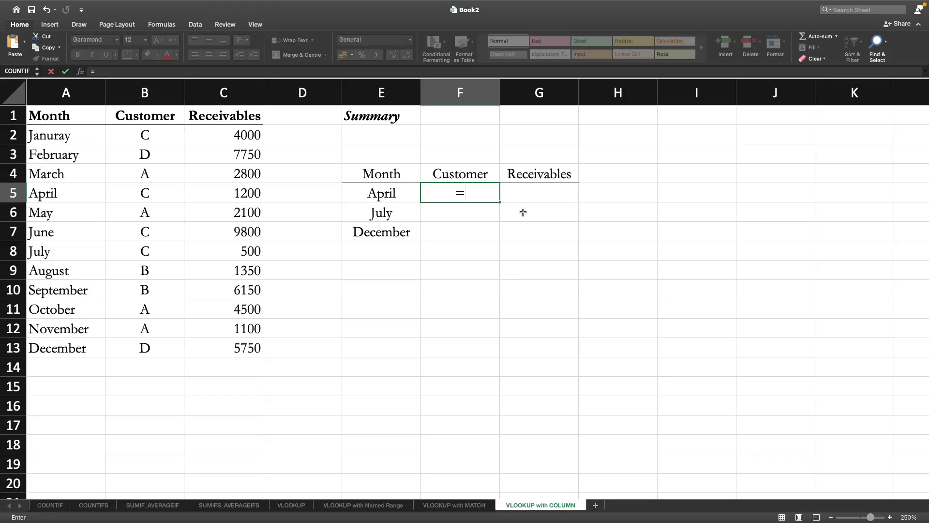
pyautogui.write('vlookup(')
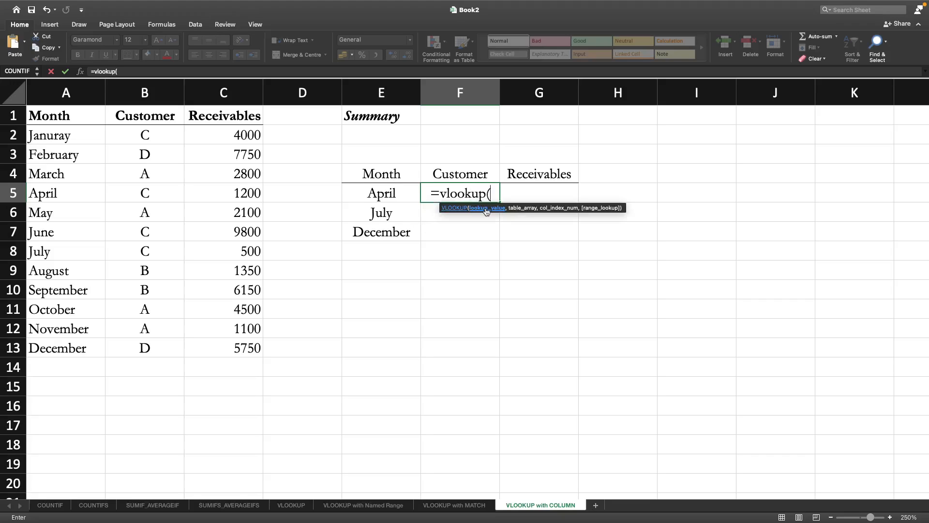
pyautogui.click(381, 192)
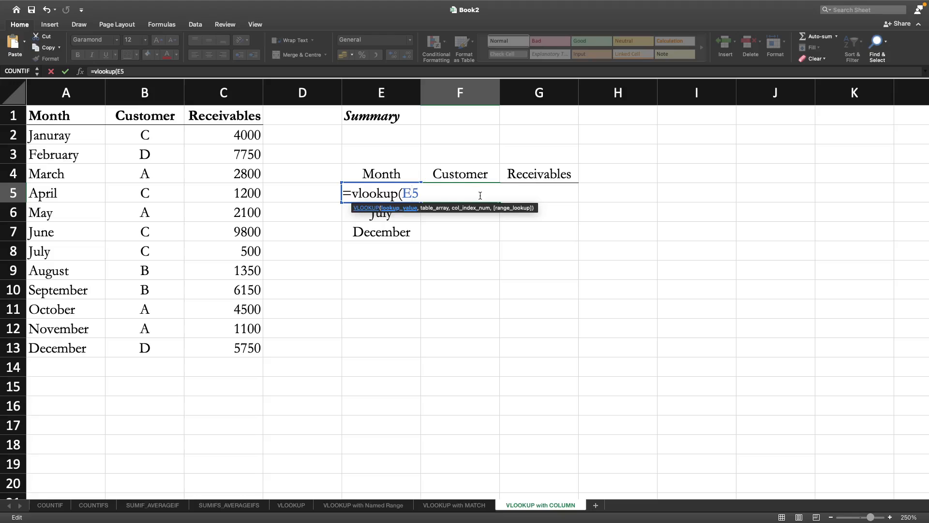
pyautogui.press('f4')
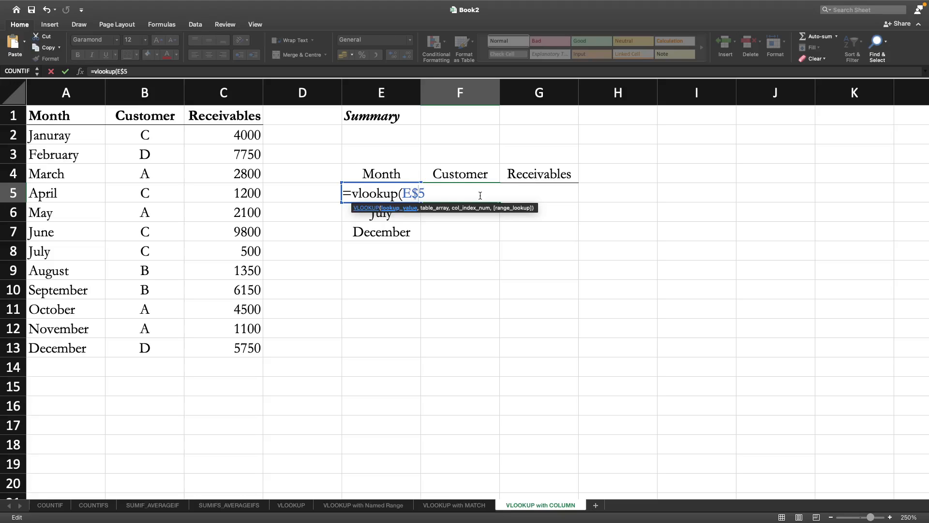
pyautogui.moveTo(678, 324)
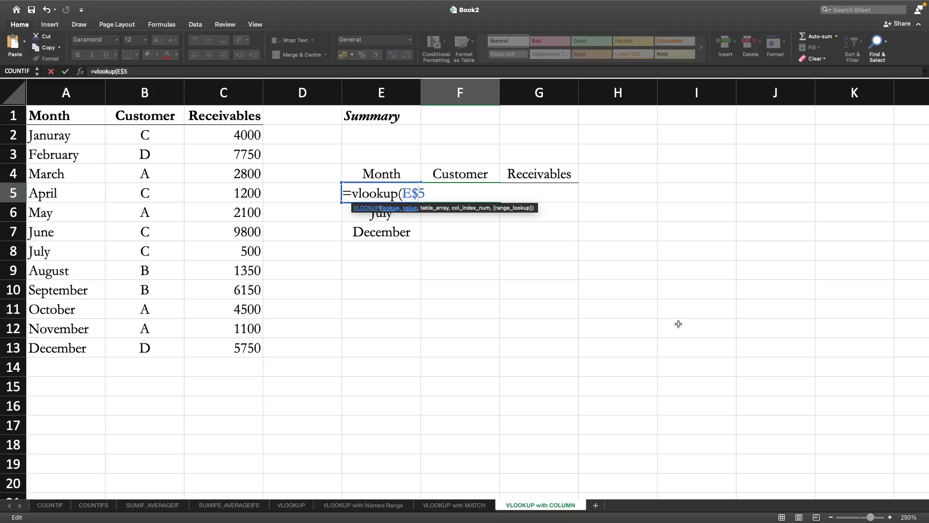
pyautogui.moveTo(502, 212)
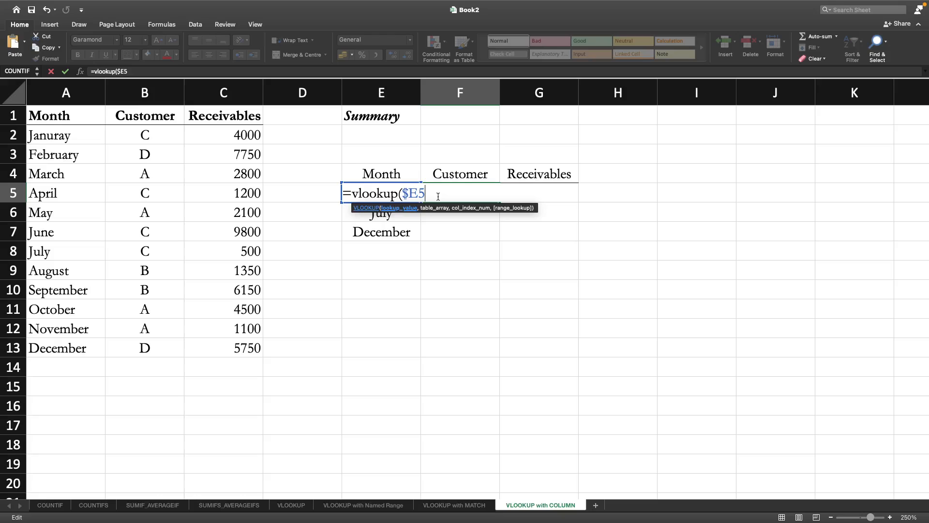
pyautogui.write(',')
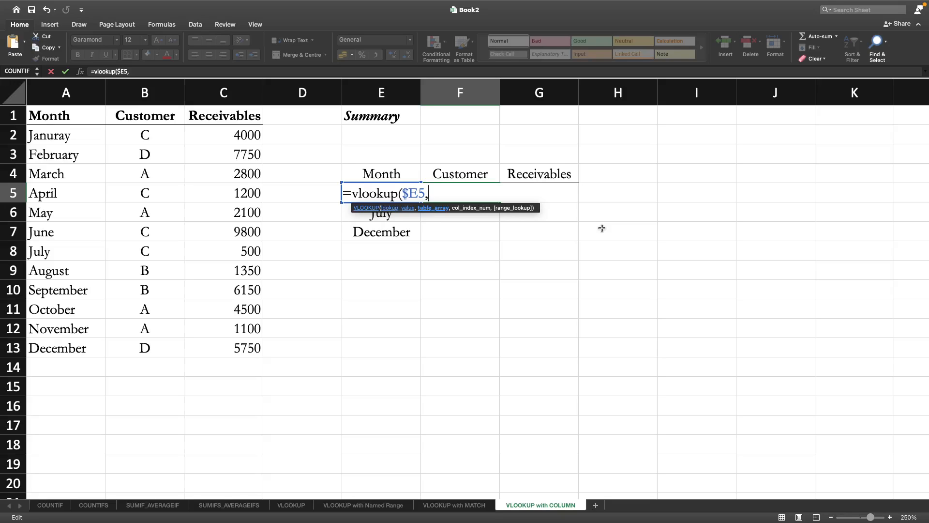
pyautogui.write('Cred')
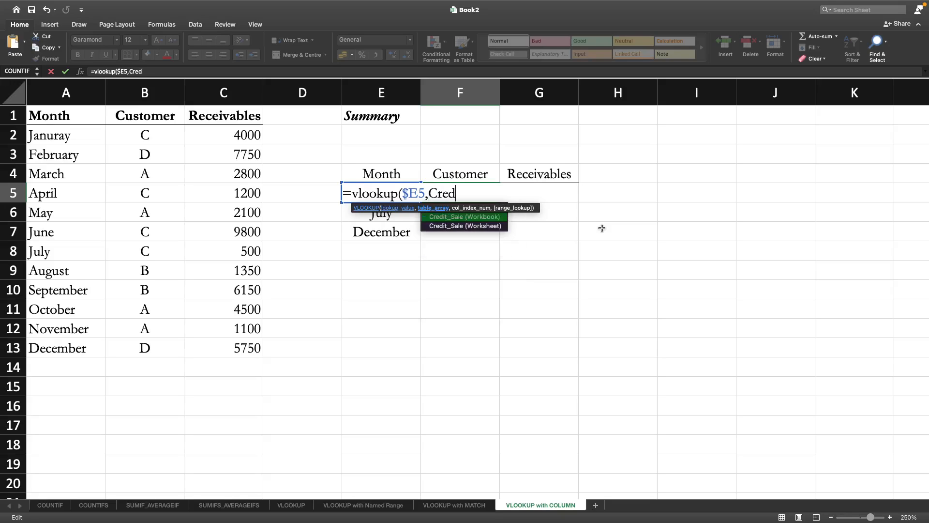
pyautogui.moveTo(464, 226)
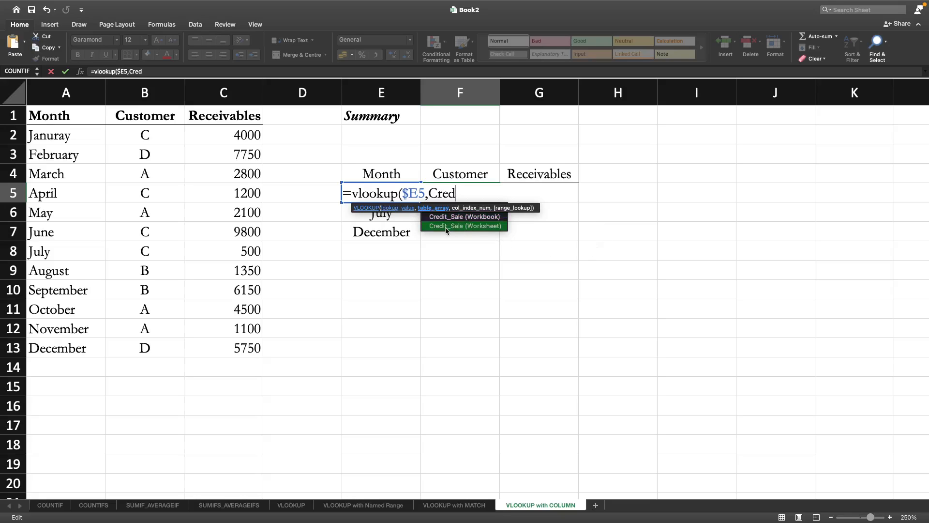
pyautogui.click(465, 226)
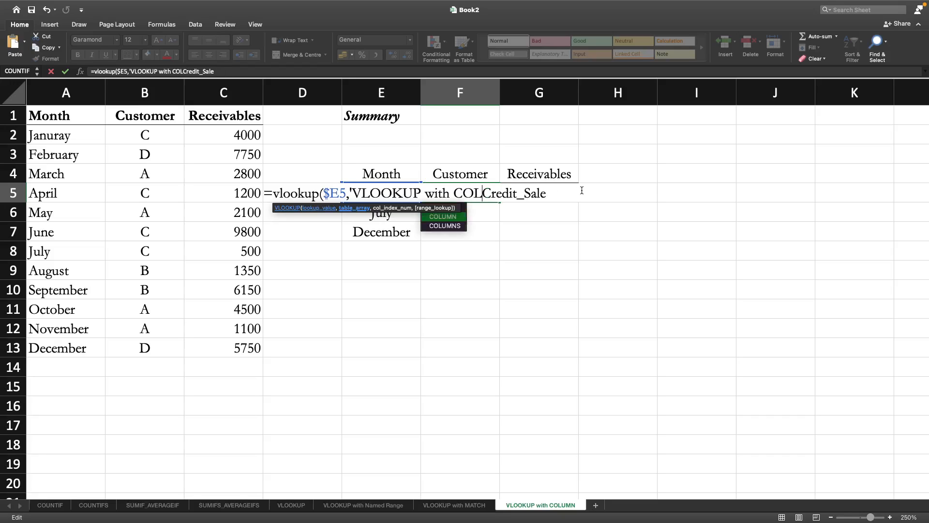
pyautogui.press('Backspace')
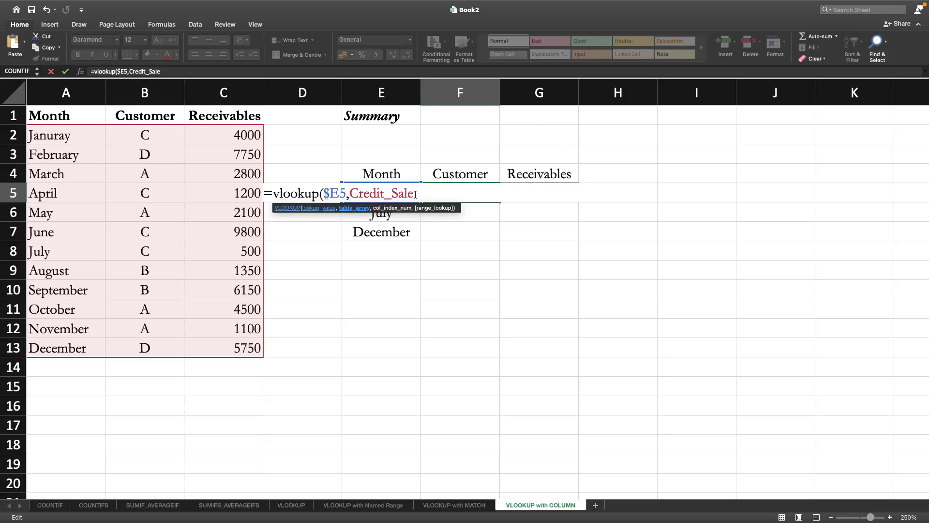
pyautogui.moveTo(488, 184)
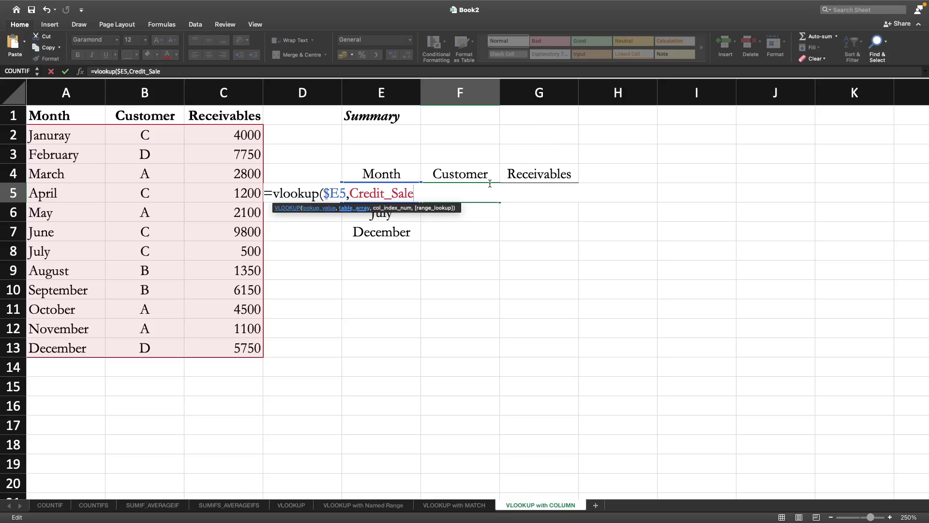
# Complete the lookup with COLUMN(F$4)-4 and FALSE, yielding C/1200, C/500, D/5750.
pyautogui.write(',')
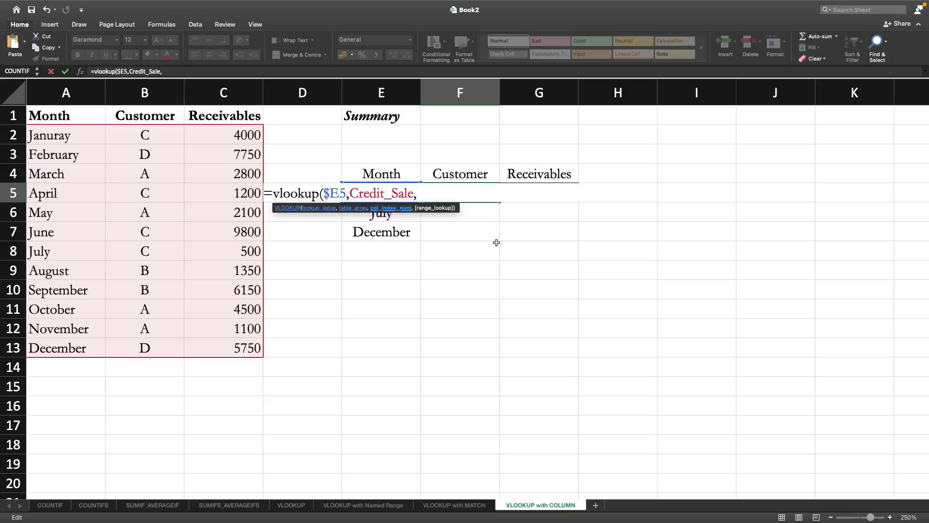
pyautogui.moveTo(509, 233)
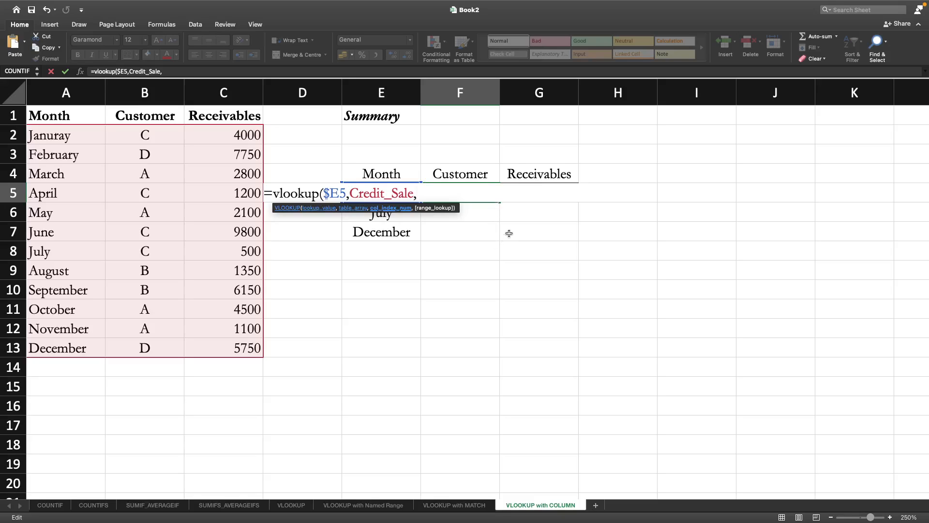
pyautogui.write('column(')
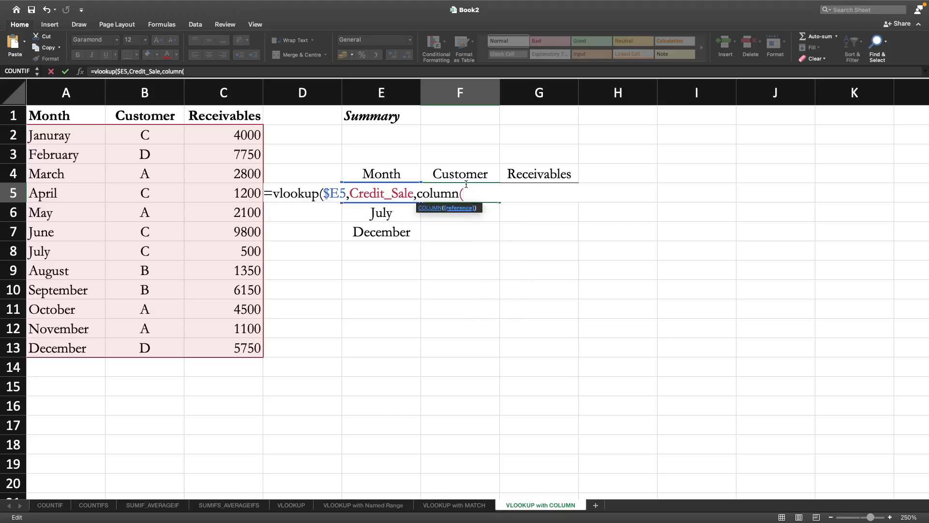
pyautogui.click(459, 174)
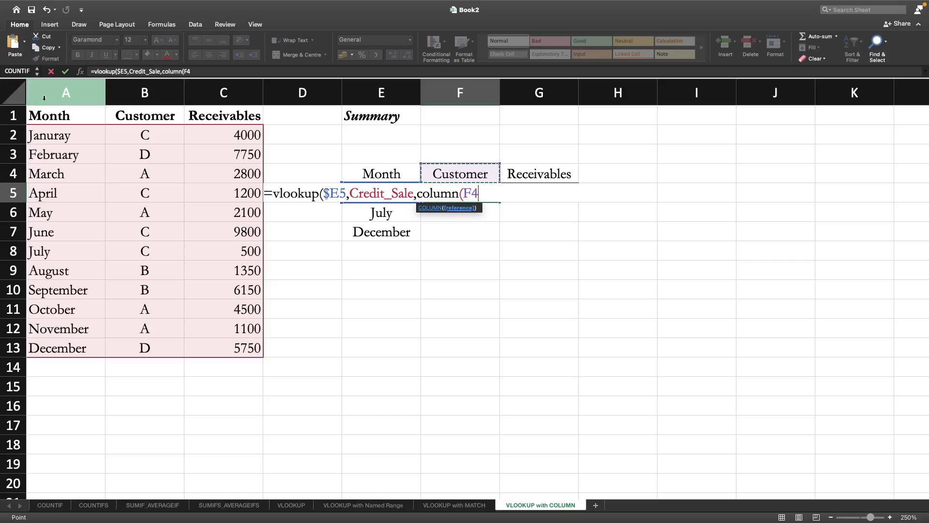
pyautogui.moveTo(98, 132)
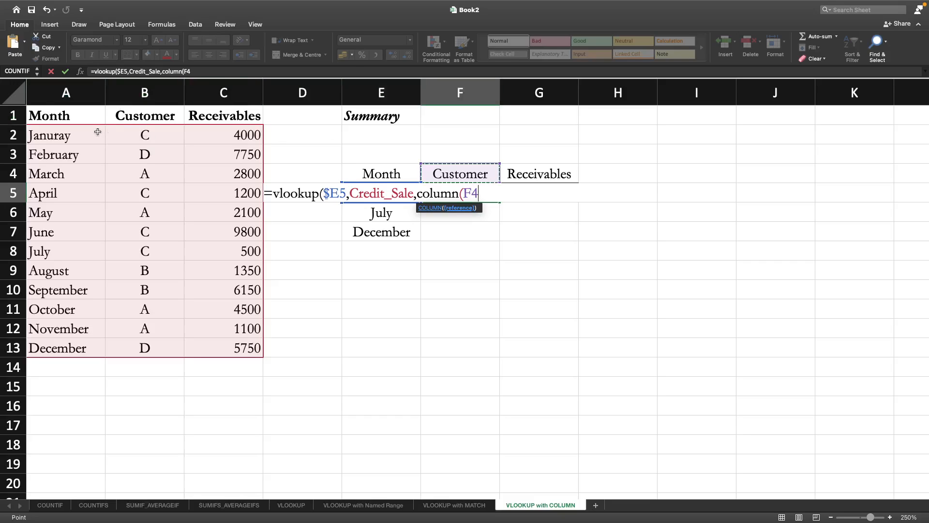
pyautogui.moveTo(595, 202)
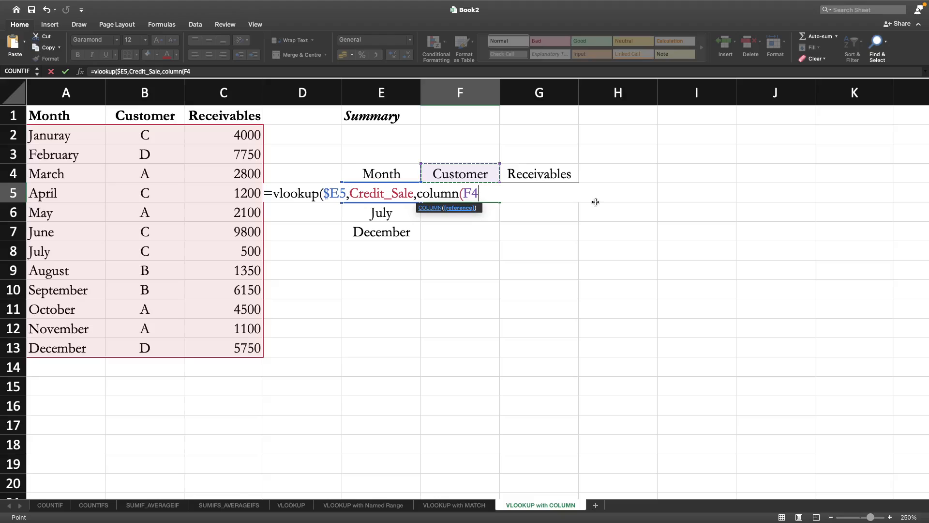
pyautogui.write(')-')
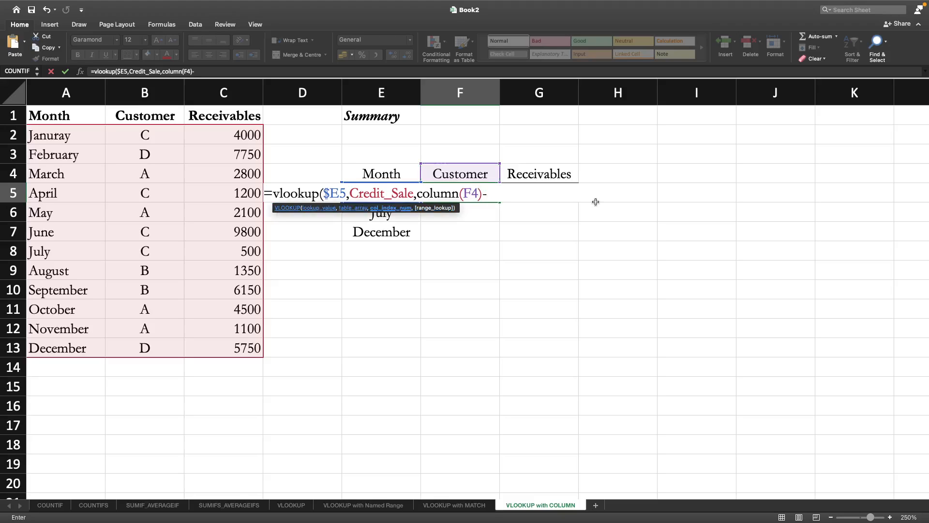
pyautogui.write('4')
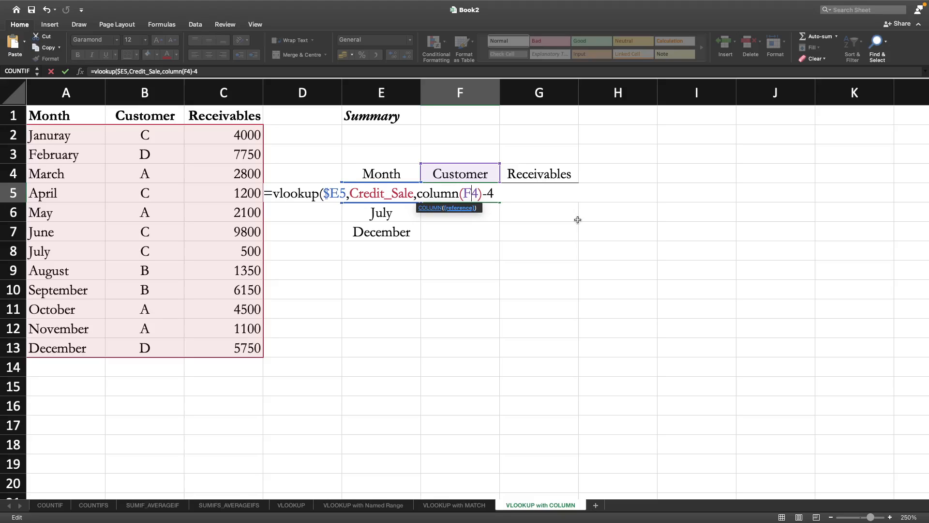
pyautogui.press('f4')
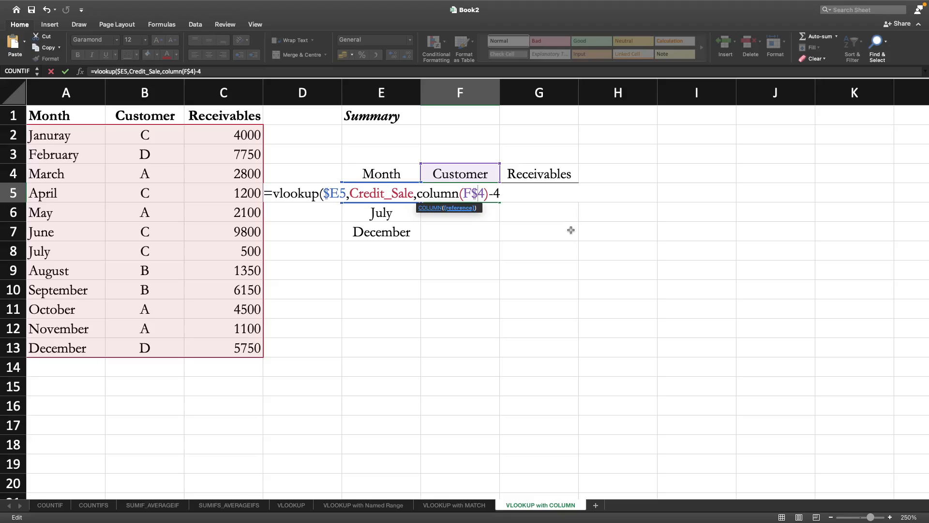
pyautogui.moveTo(442, 178)
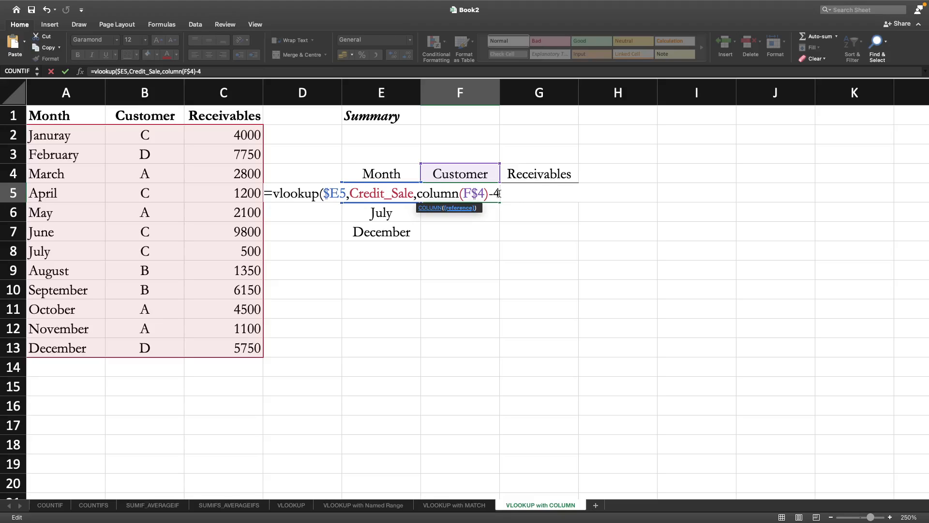
pyautogui.write(',')
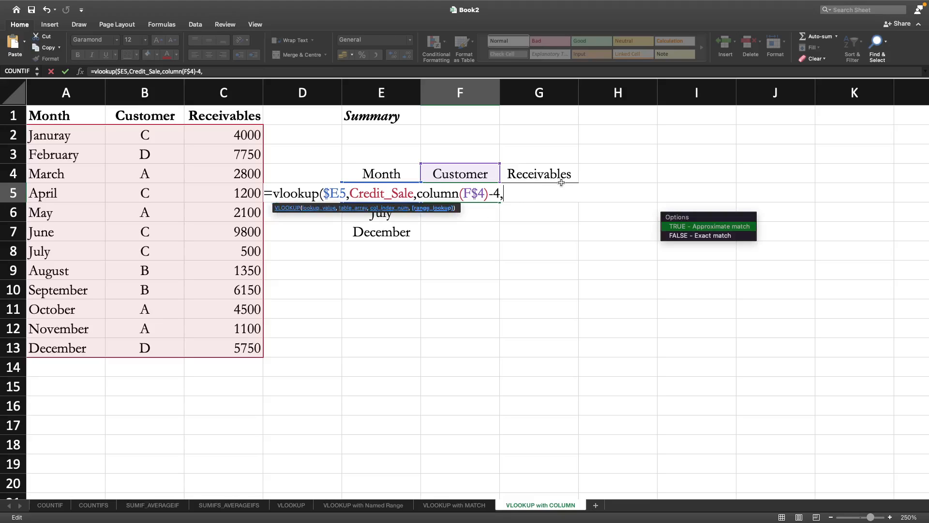
pyautogui.write('fa')
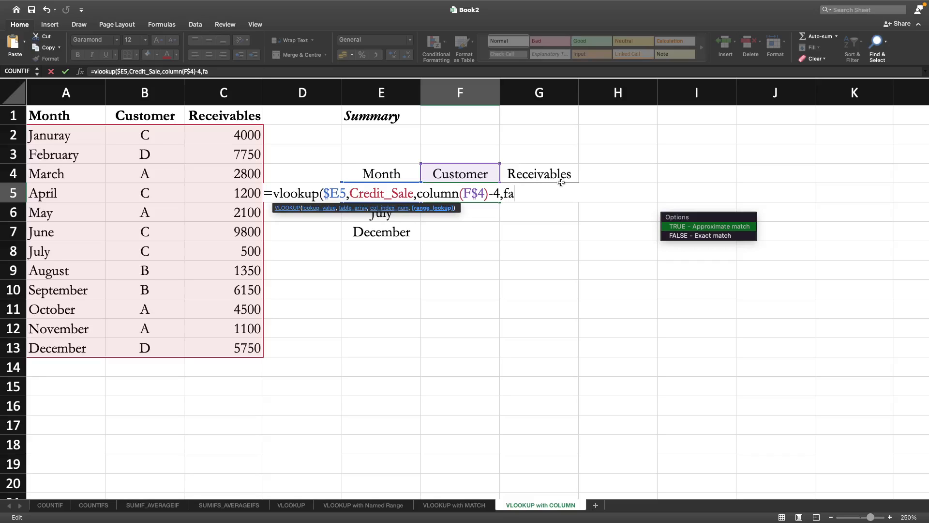
pyautogui.write('lse')
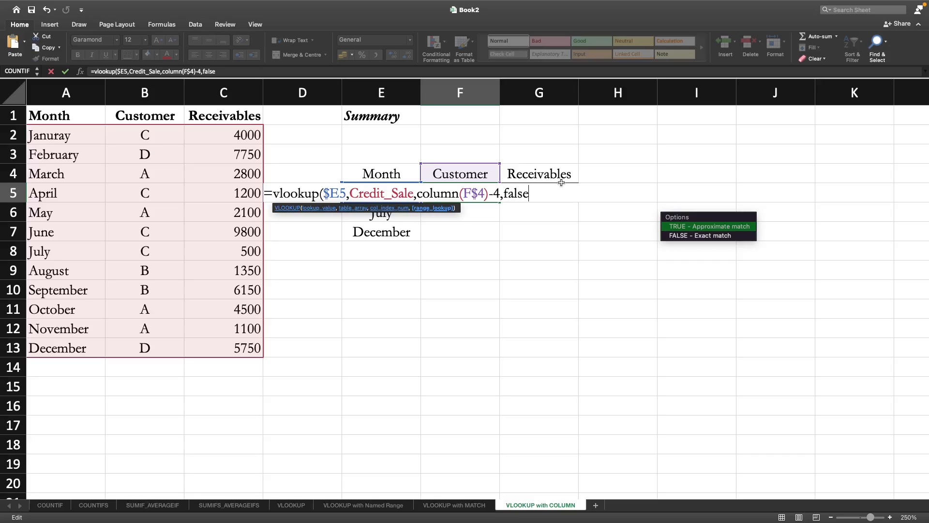
pyautogui.write(')')
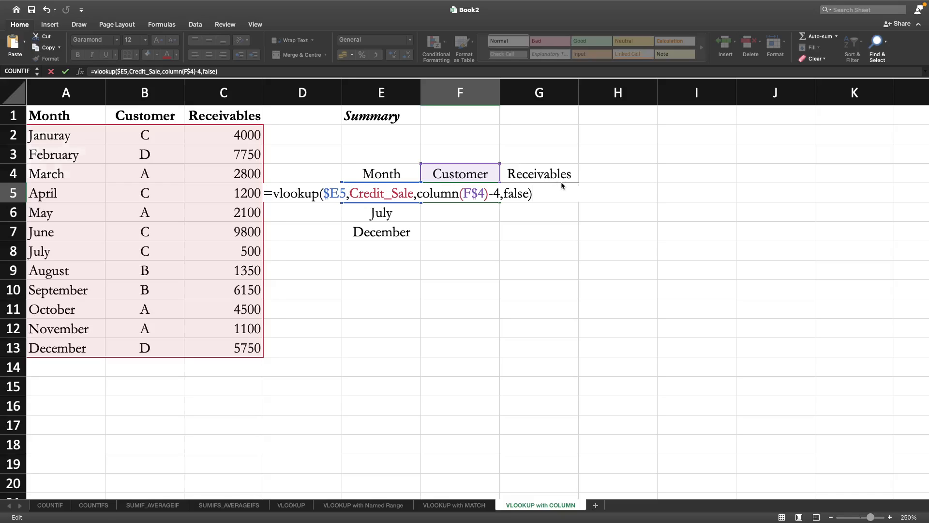
pyautogui.press('Return')
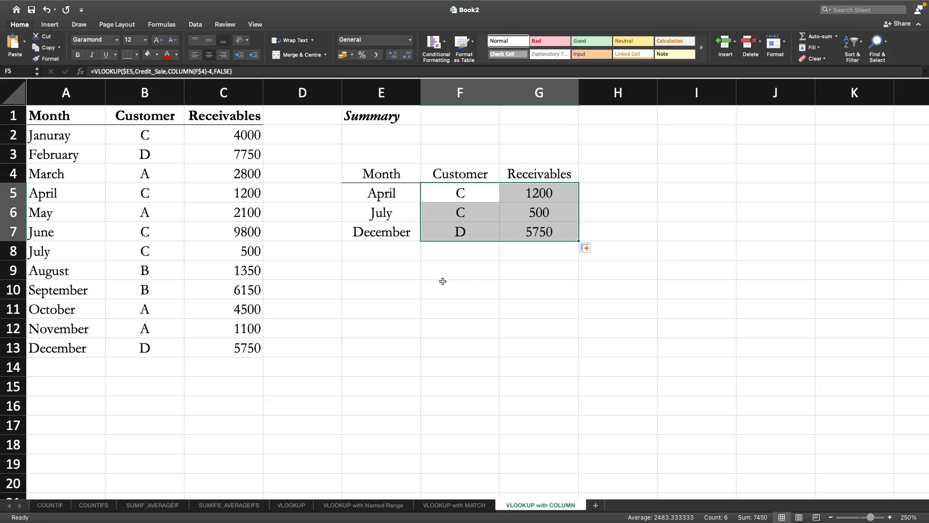
pyautogui.moveTo(491, 305)
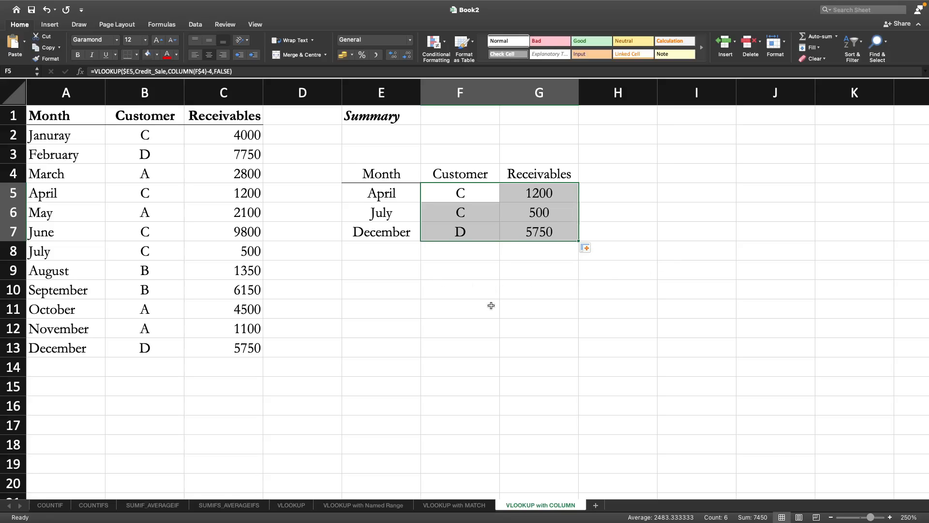
pyautogui.moveTo(562, 377)
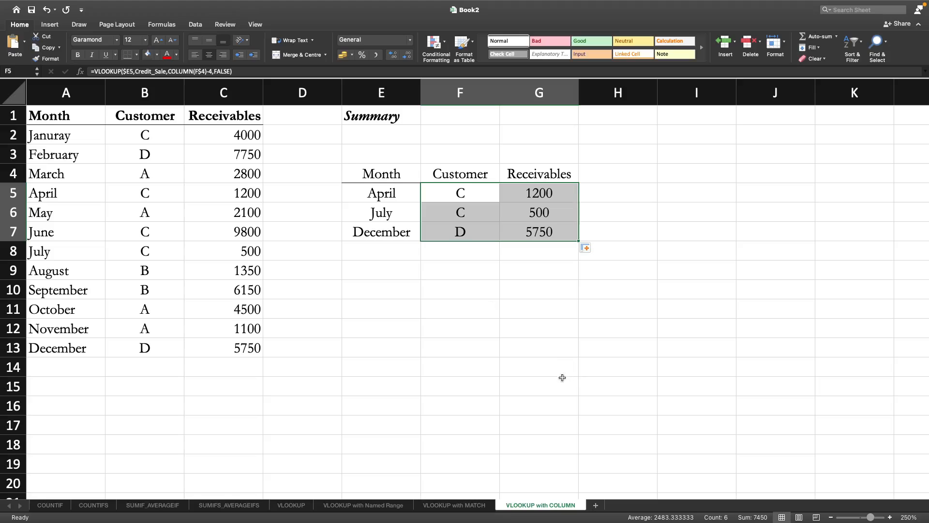
pyautogui.moveTo(568, 370)
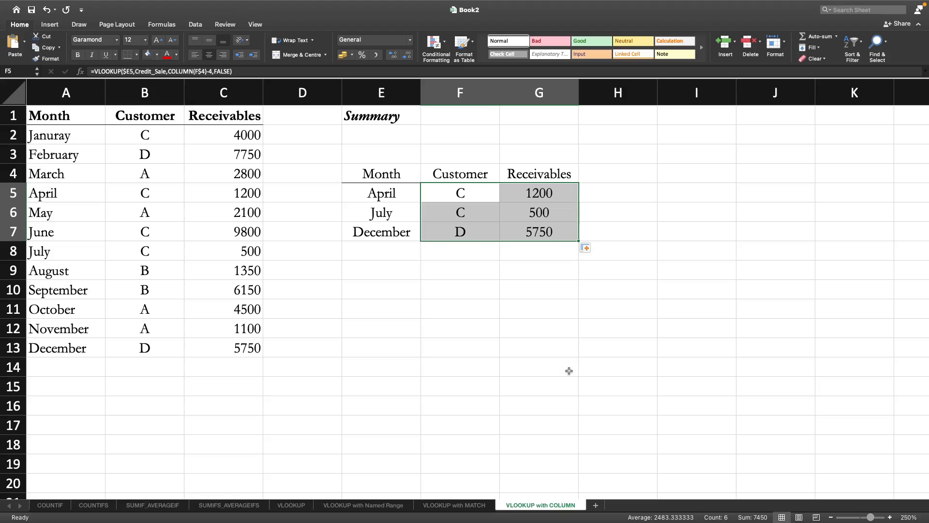
pyautogui.moveTo(471, 288)
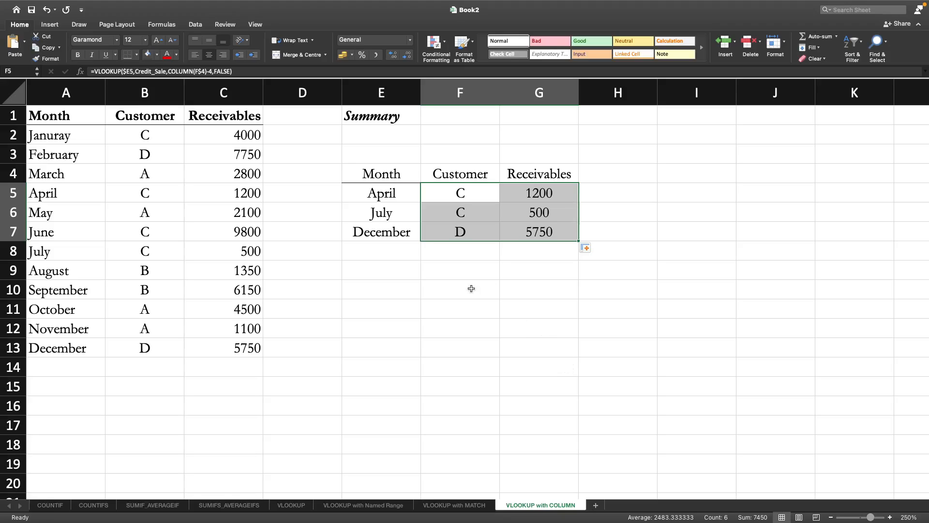
pyautogui.moveTo(572, 366)
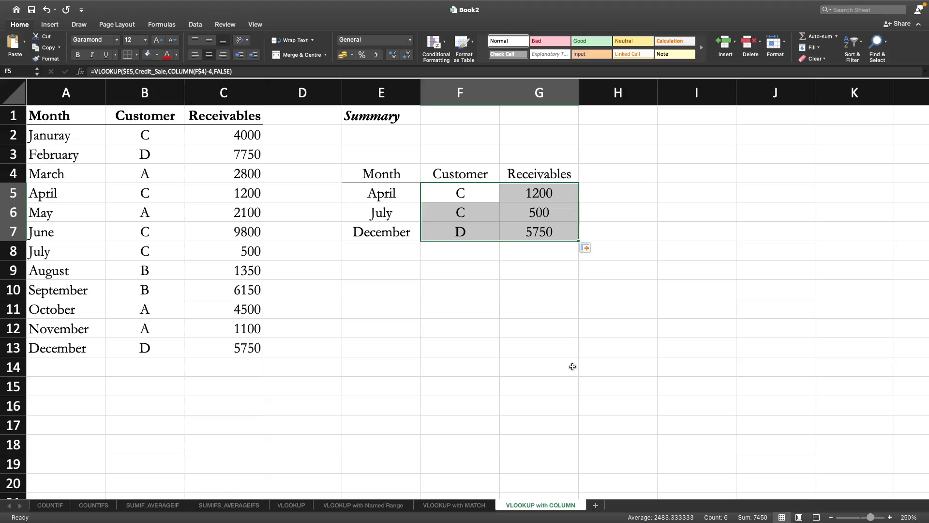
pyautogui.moveTo(563, 383)
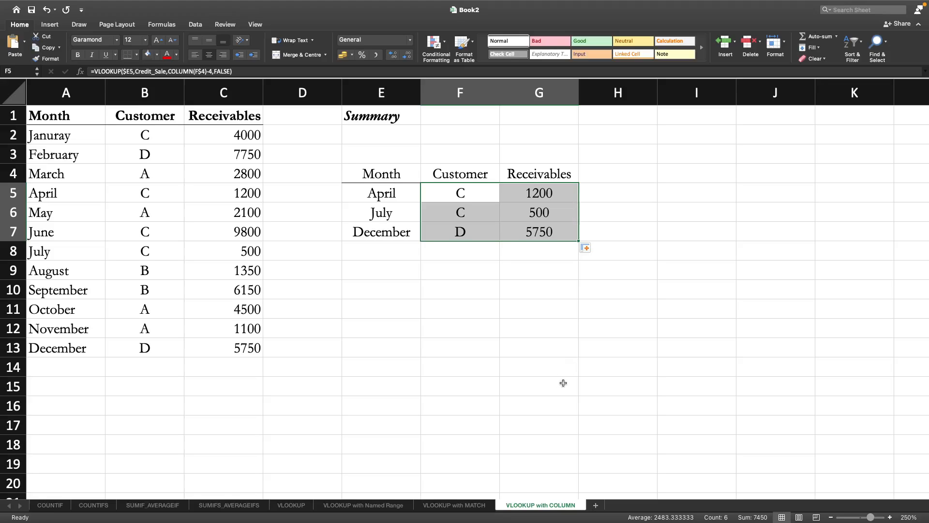
pyautogui.moveTo(562, 371)
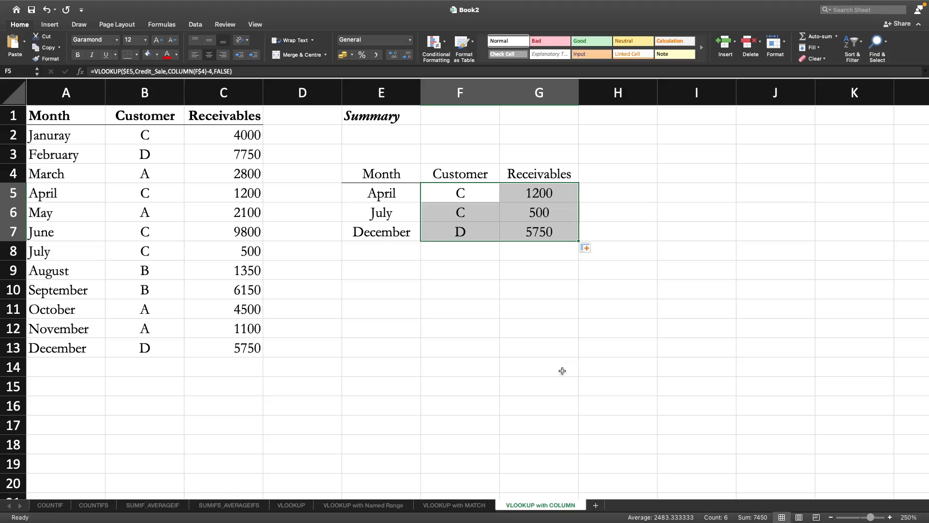